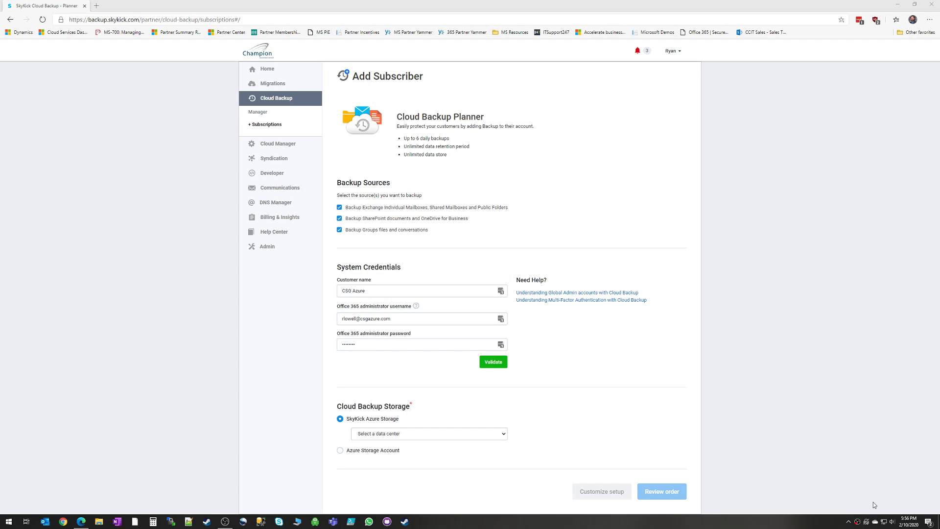
mouse_move(578, 350)
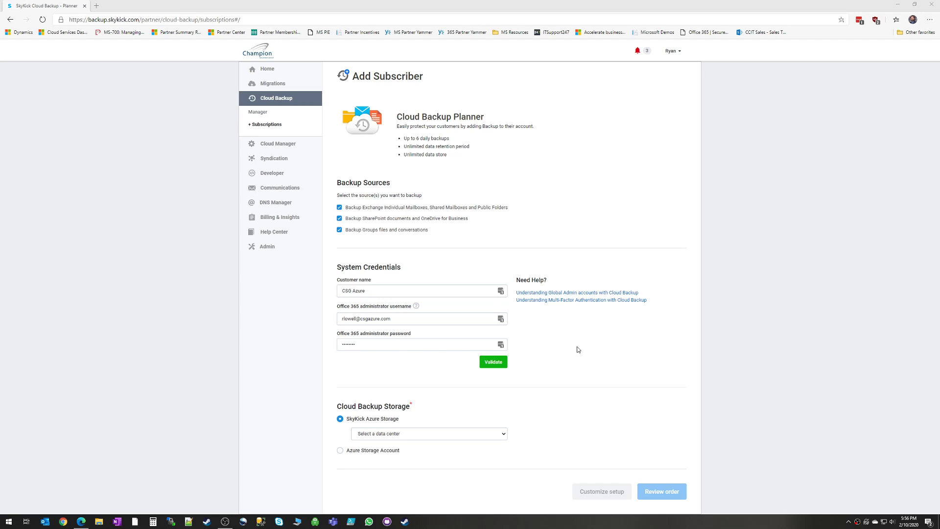
Step: Toggle the backed-up data types, leaving Groups files, SharePoint and OneDrive selected
left_click(339, 208)
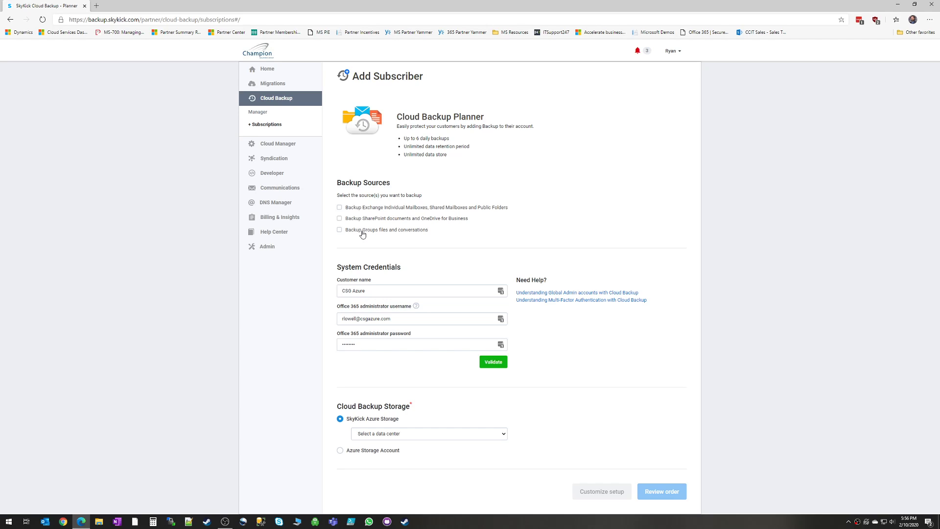
mouse_move(390, 232)
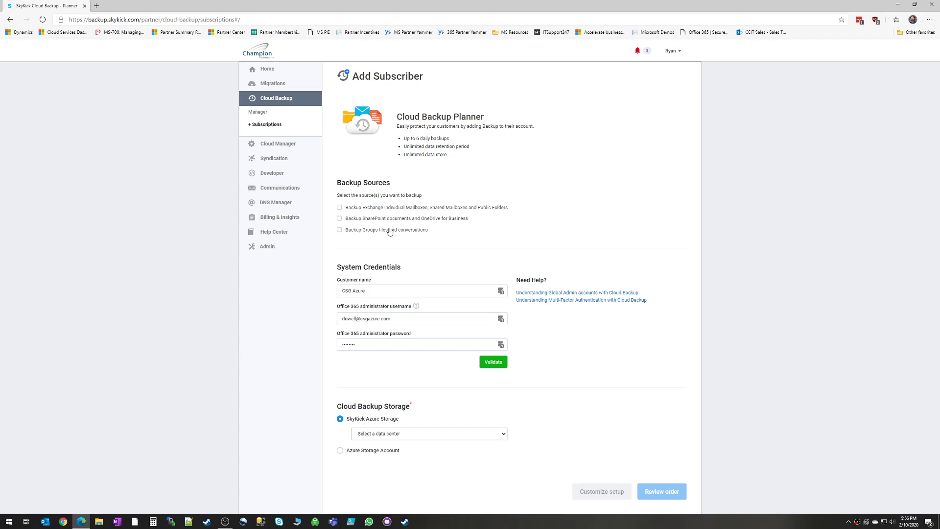
left_click(339, 207)
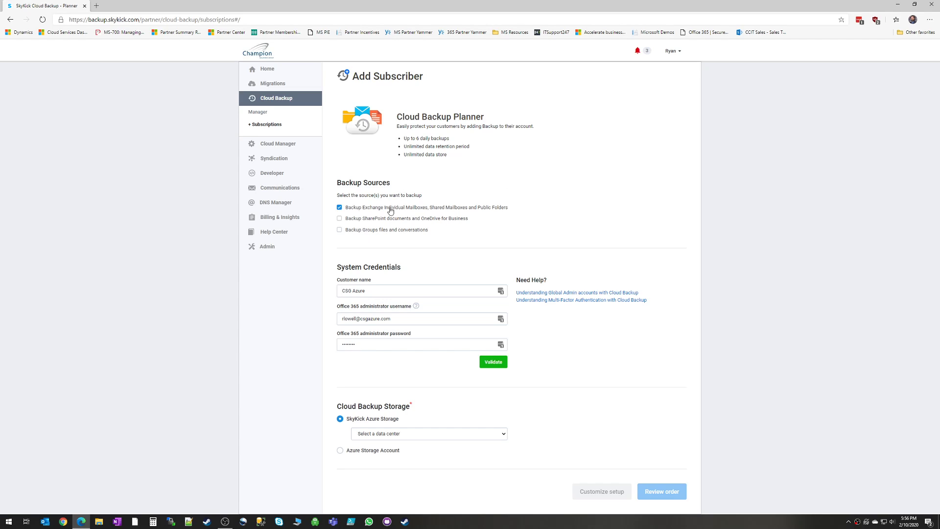
left_click(339, 207)
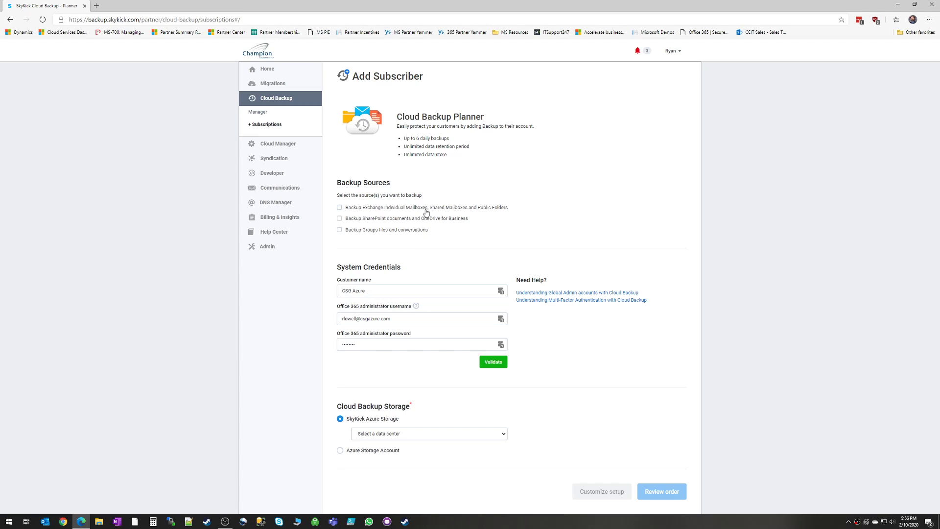
left_click(339, 218)
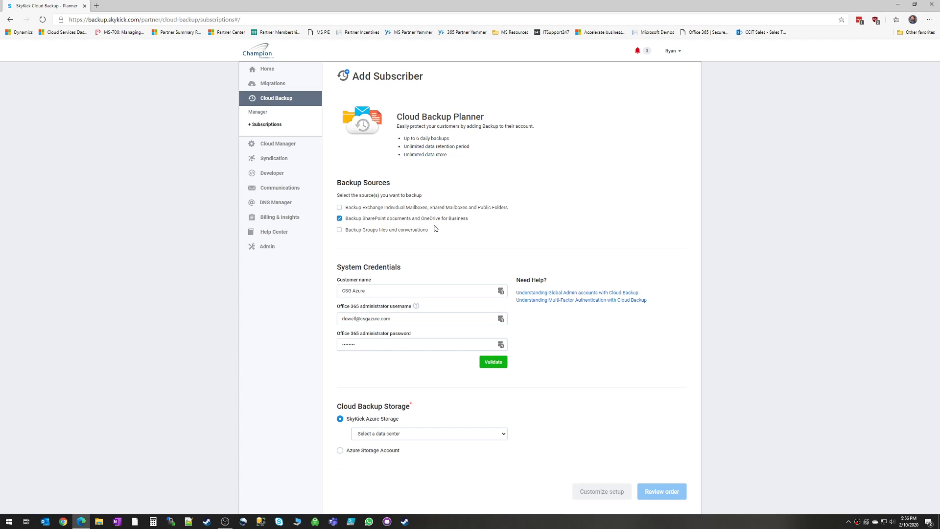
left_click(339, 219)
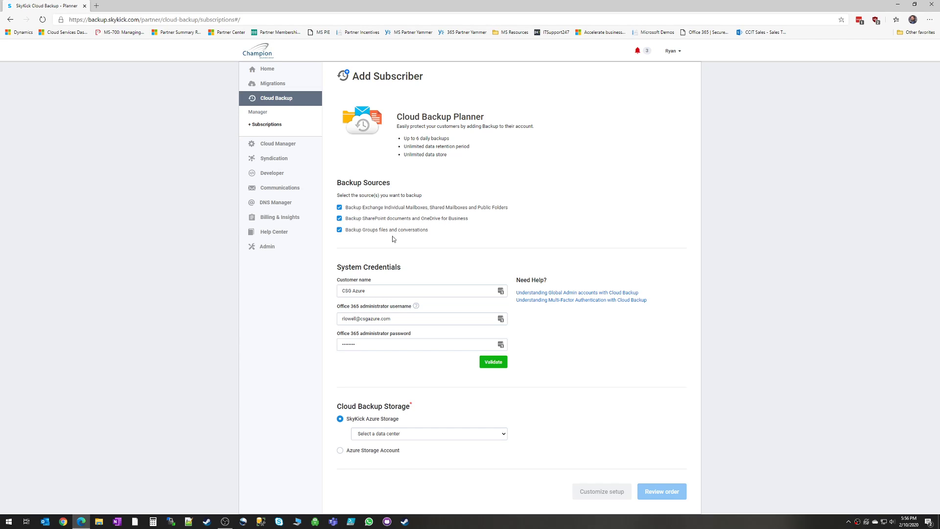
left_click(340, 207)
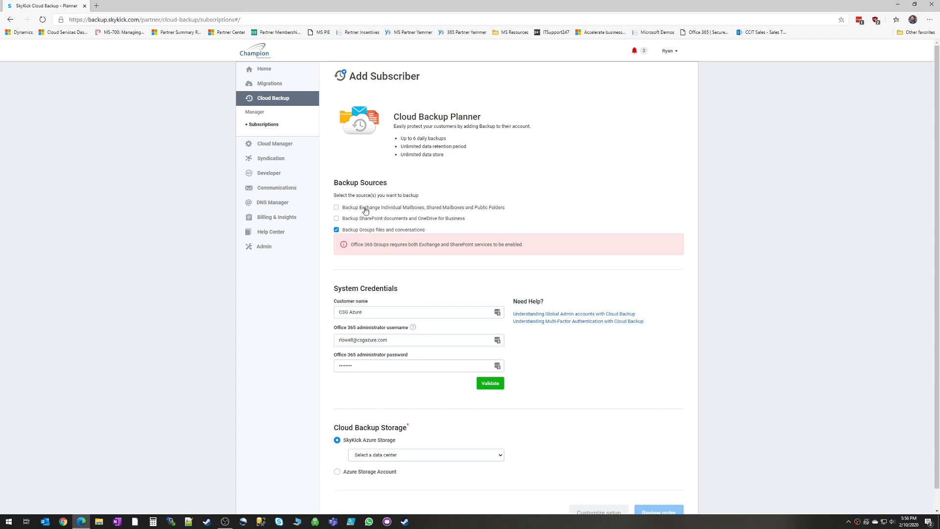
mouse_move(367, 227)
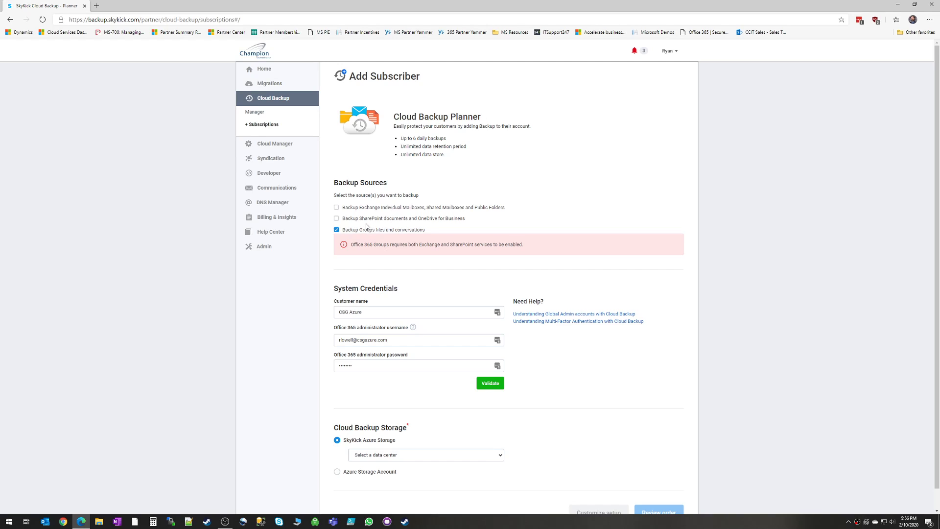
mouse_move(368, 225)
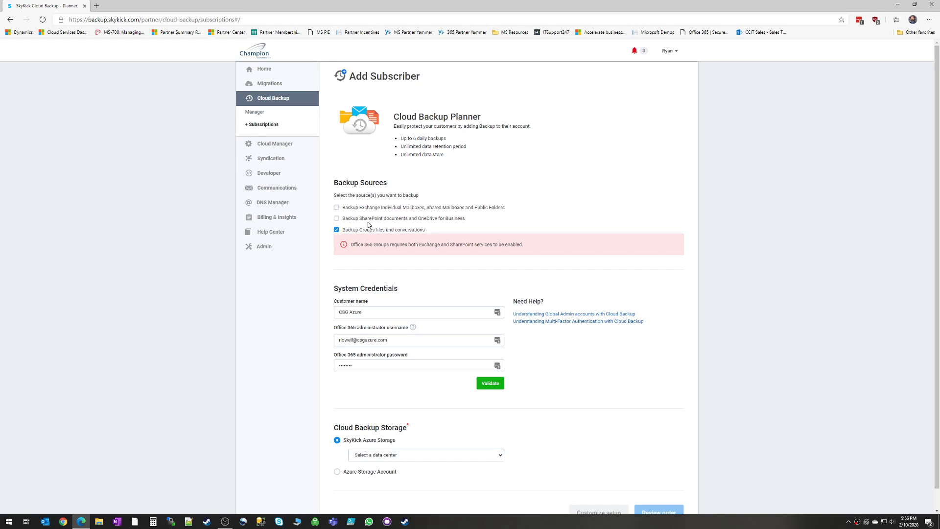
mouse_move(369, 222)
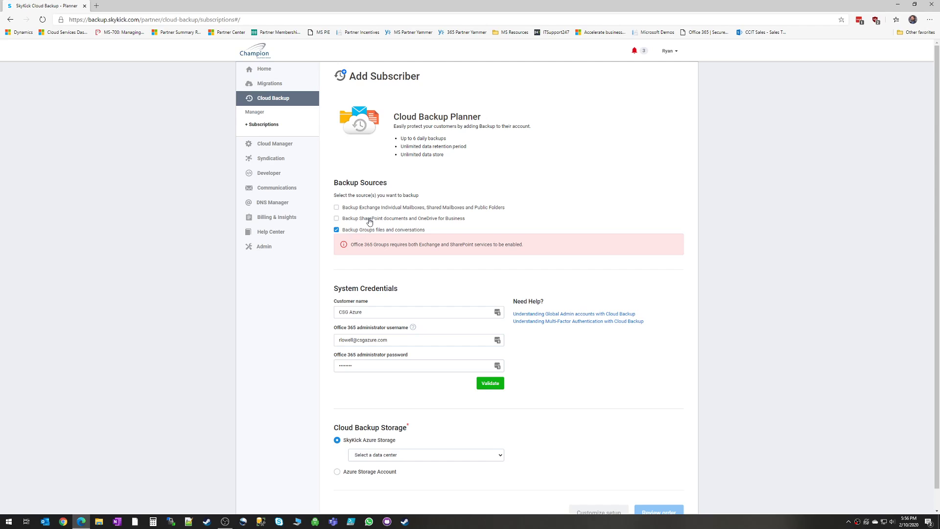
left_click(336, 219)
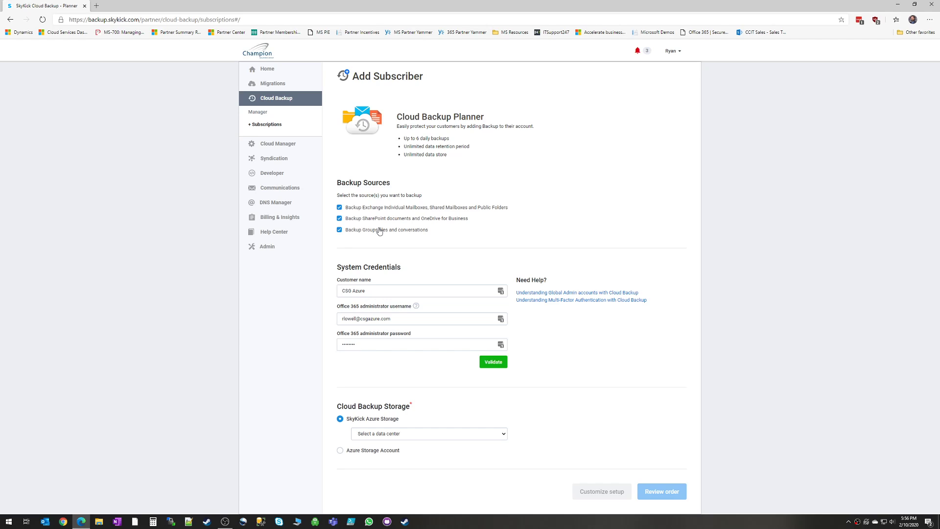
left_click(419, 291)
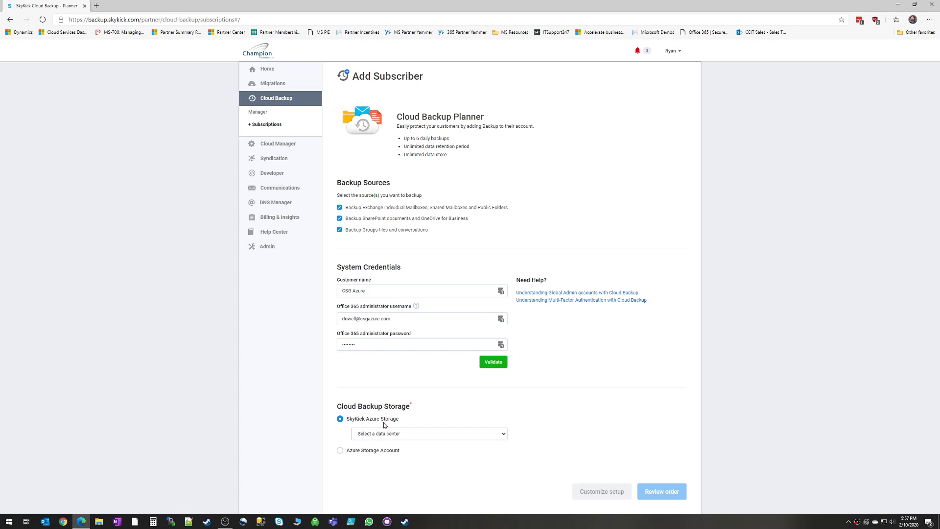
Step: Check the data center regions, then switch backup storage to an own Azure Storage Account
left_click(428, 434)
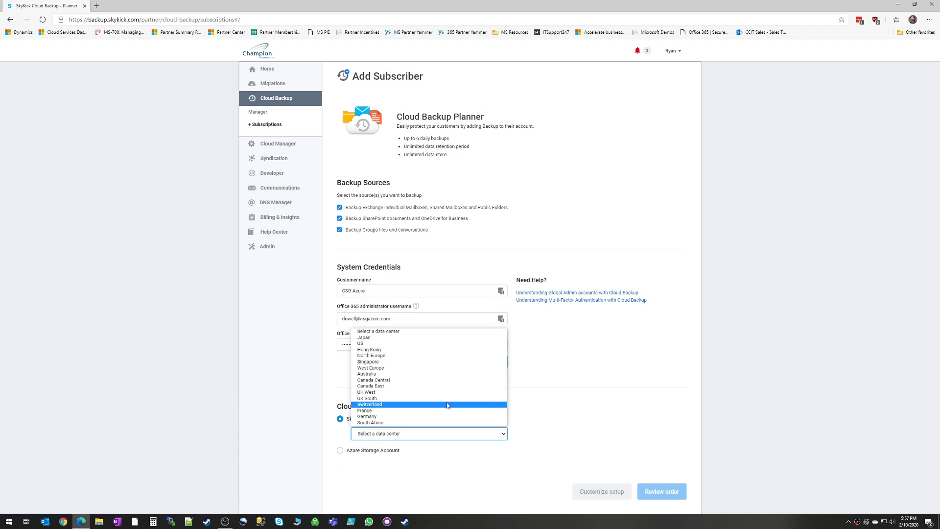
mouse_move(429, 380)
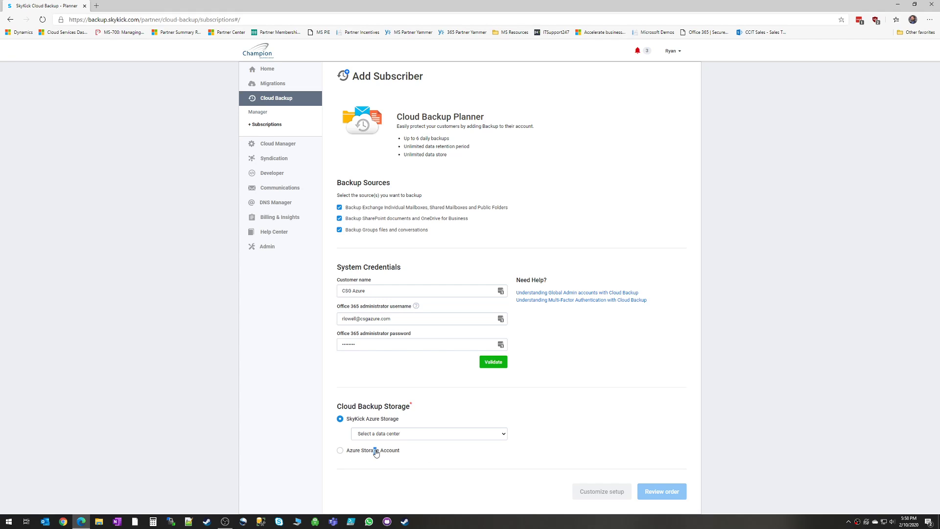
left_click(339, 451)
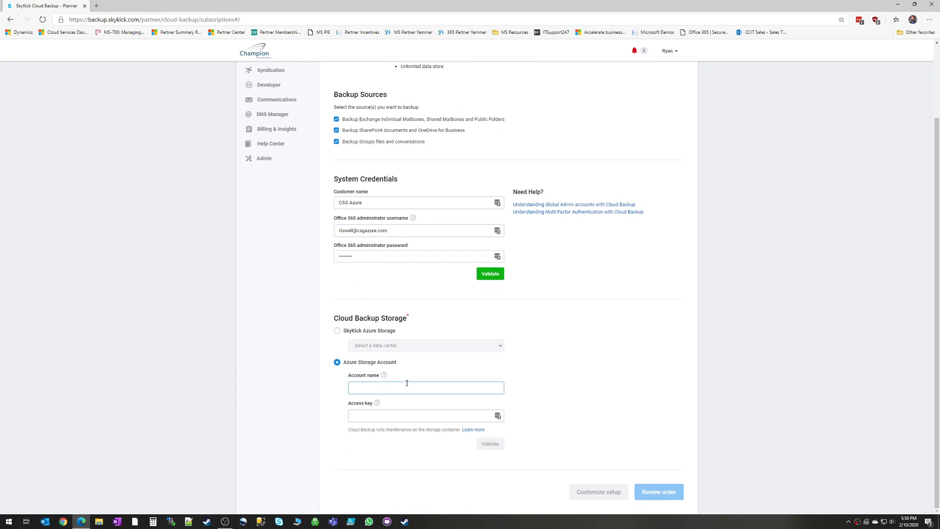
left_click(423, 415)
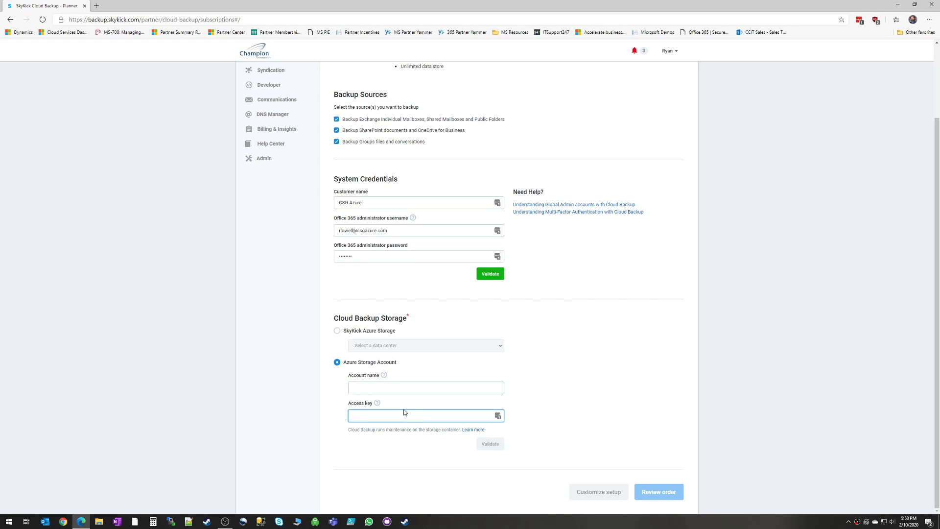
mouse_move(395, 411)
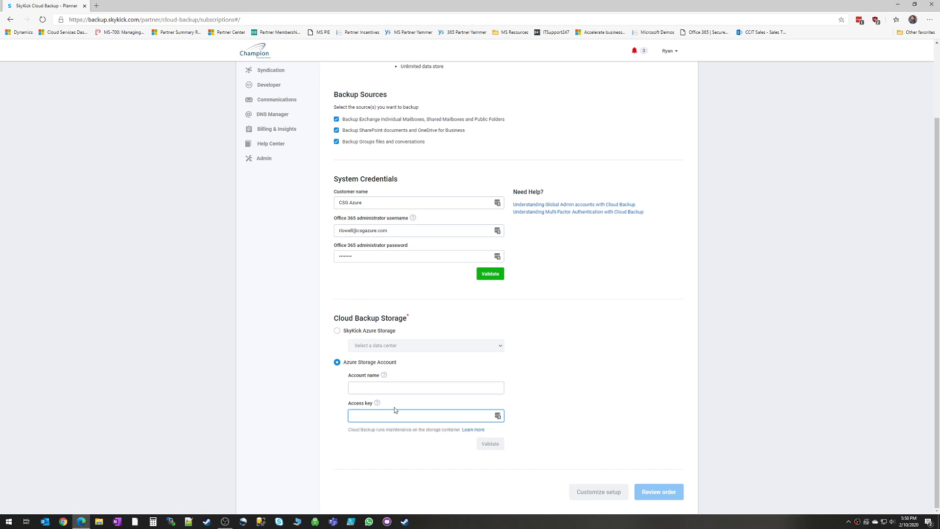
left_click(425, 414)
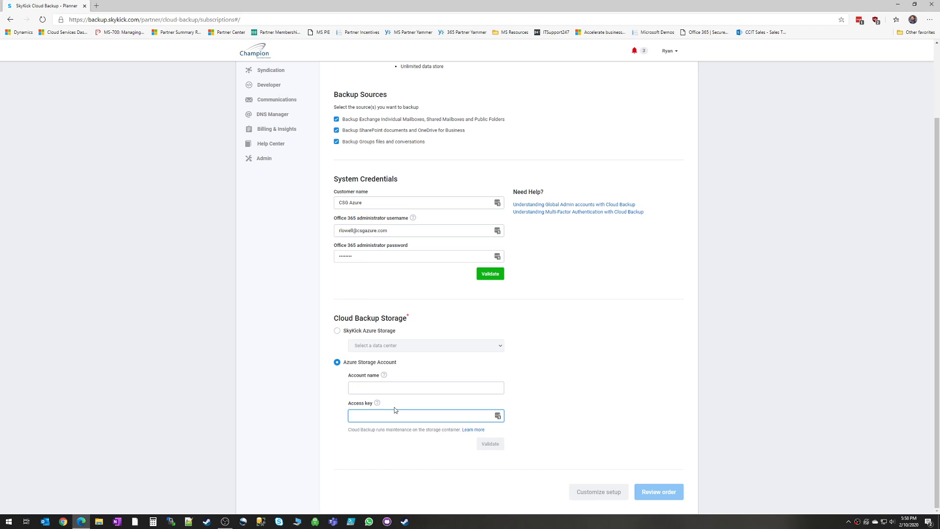
mouse_move(468, 463)
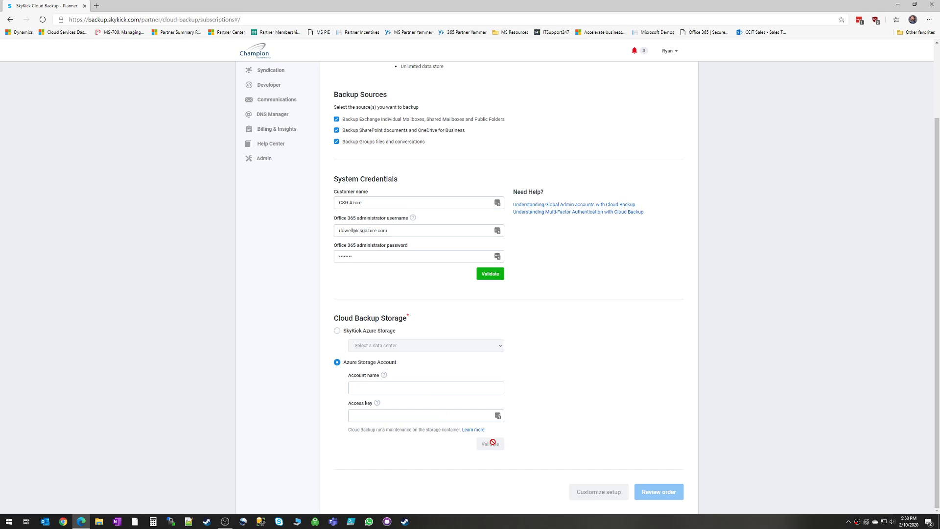
mouse_move(489, 435)
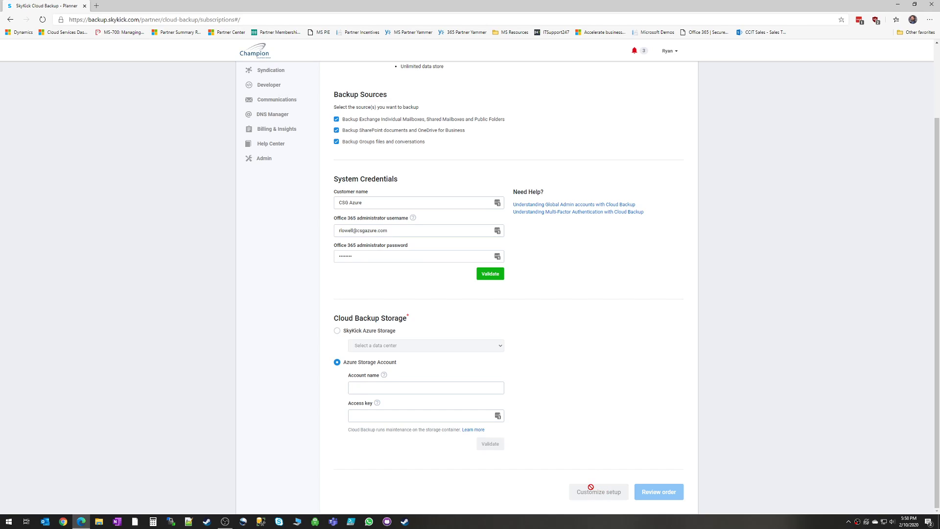
mouse_move(638, 483)
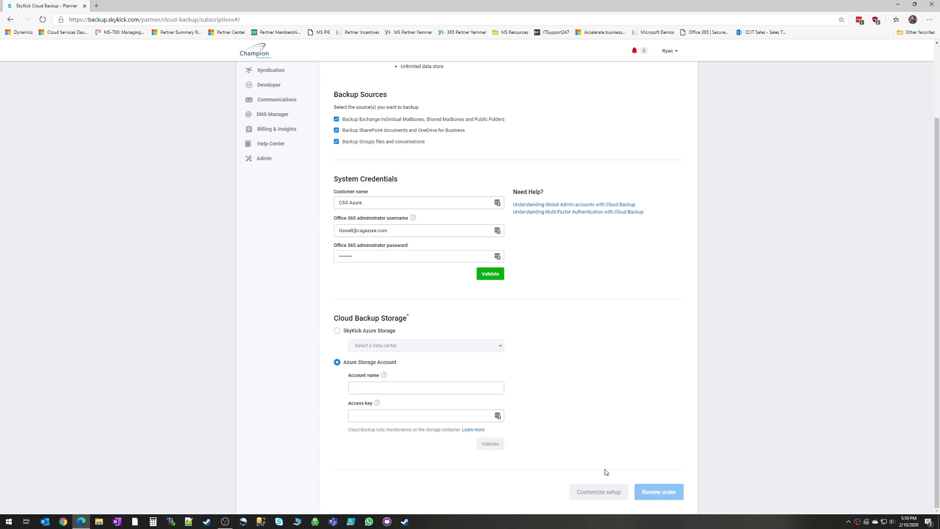
mouse_move(575, 510)
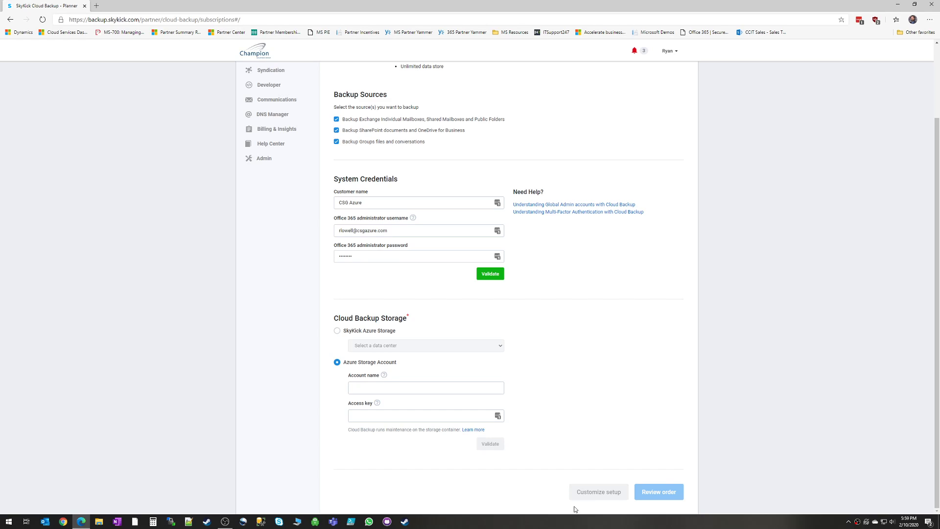
mouse_move(644, 390)
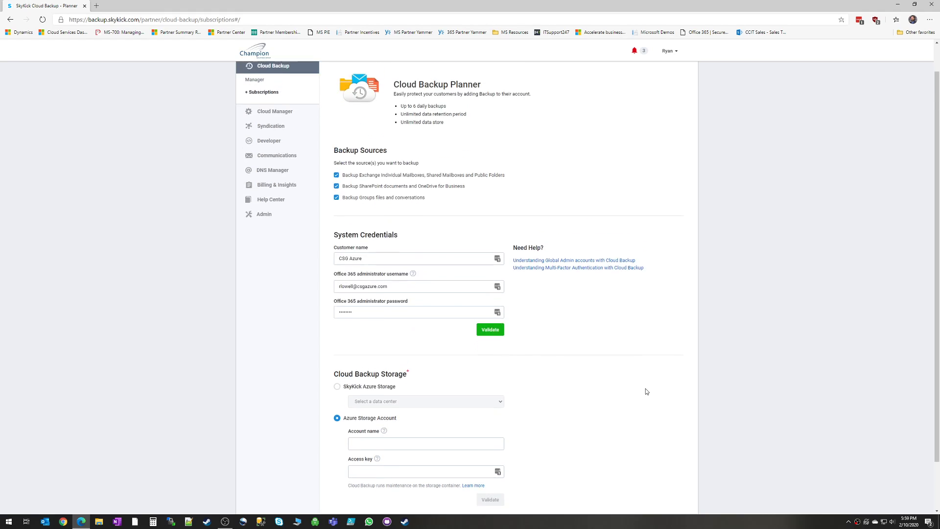
Step: Open the Cloud Backup Manager dashboard showing CSG Azure with 3.56 GB backed up
left_click(274, 98)
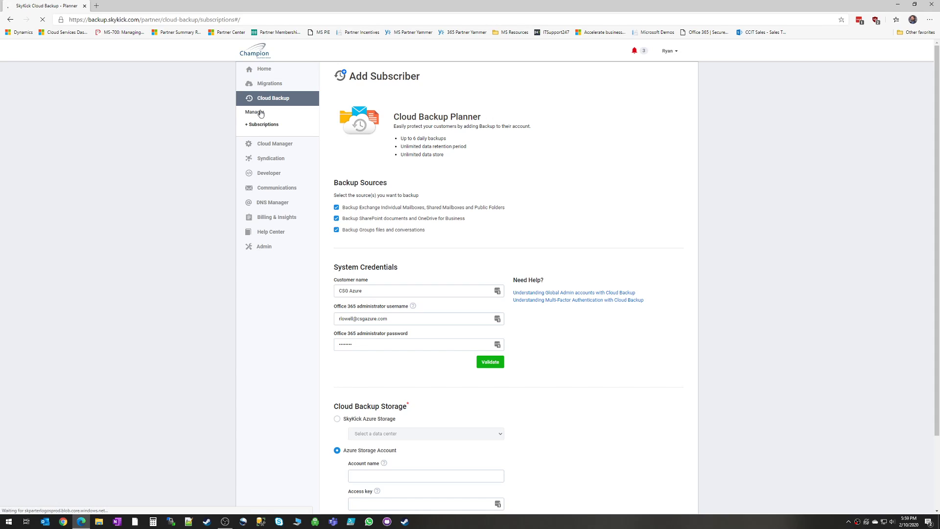
left_click(254, 113)
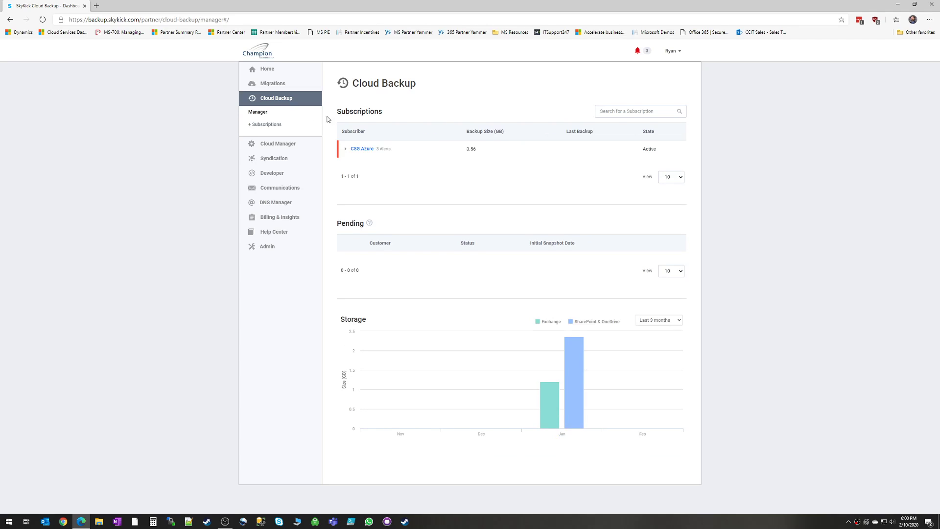
mouse_move(368, 150)
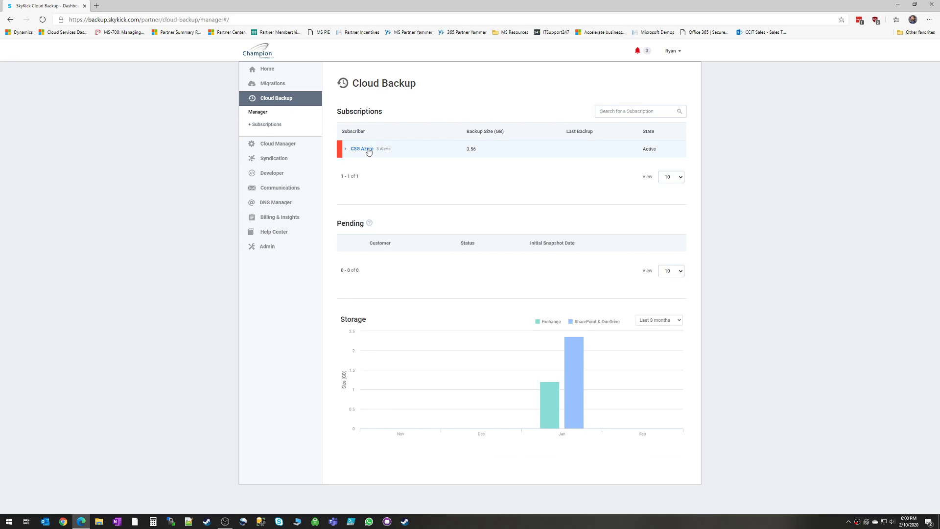
left_click(361, 149)
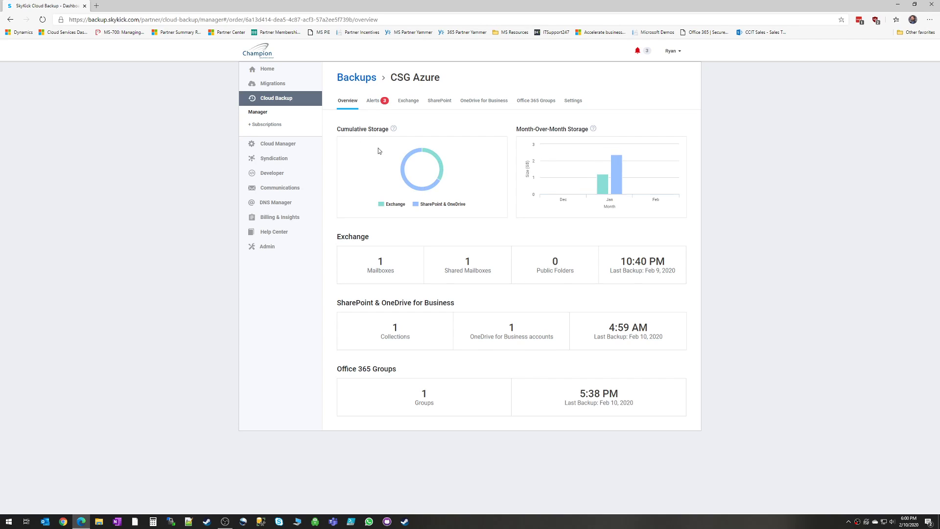
mouse_move(326, 144)
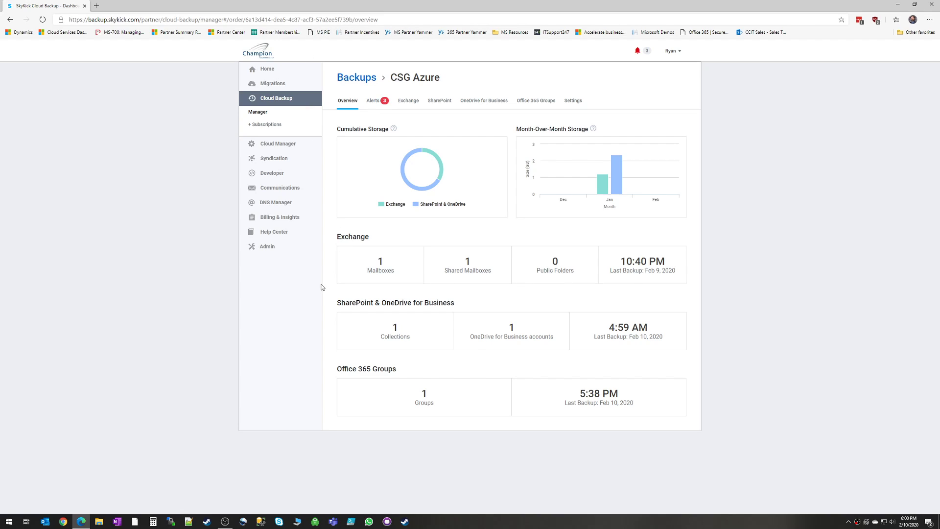
mouse_move(414, 177)
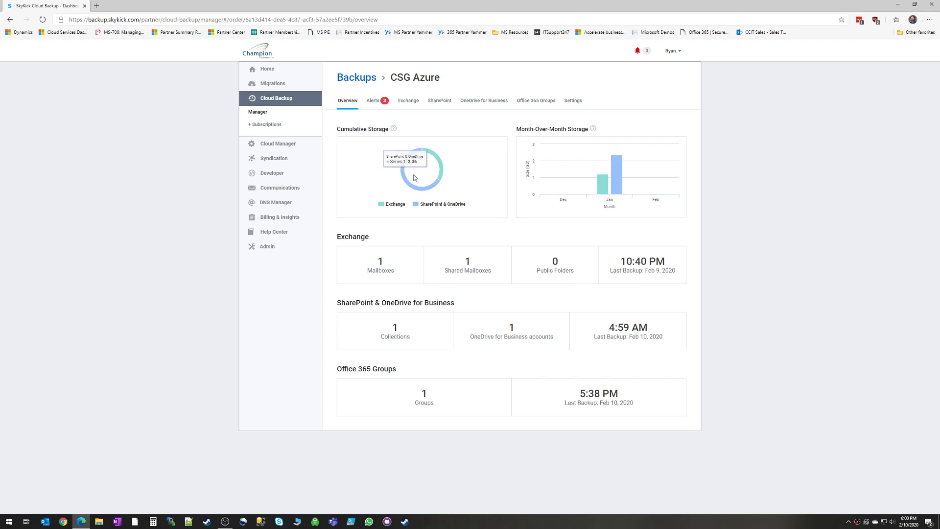
mouse_move(440, 179)
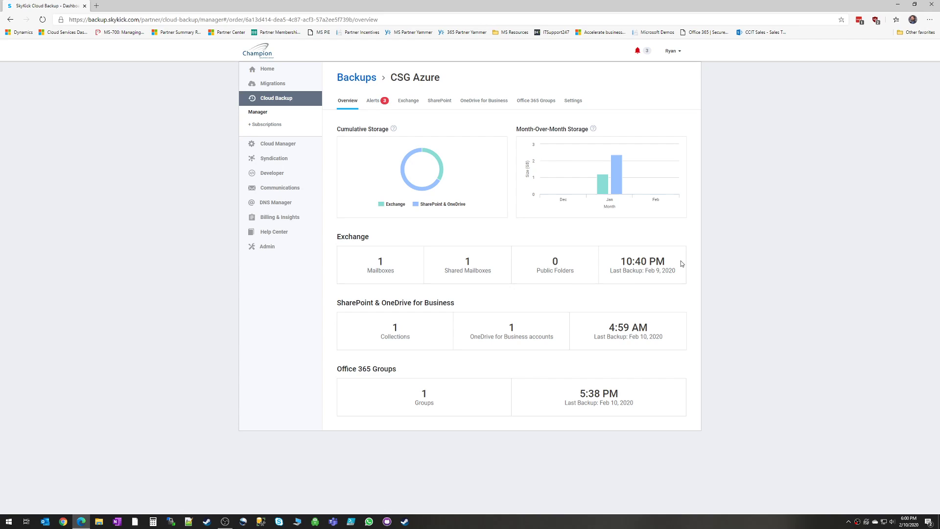
mouse_move(419, 306)
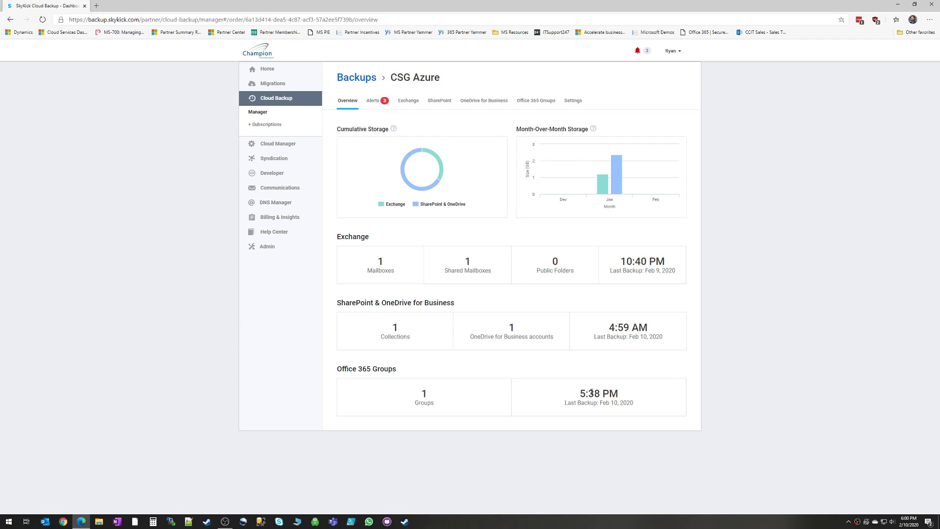
mouse_move(554, 273)
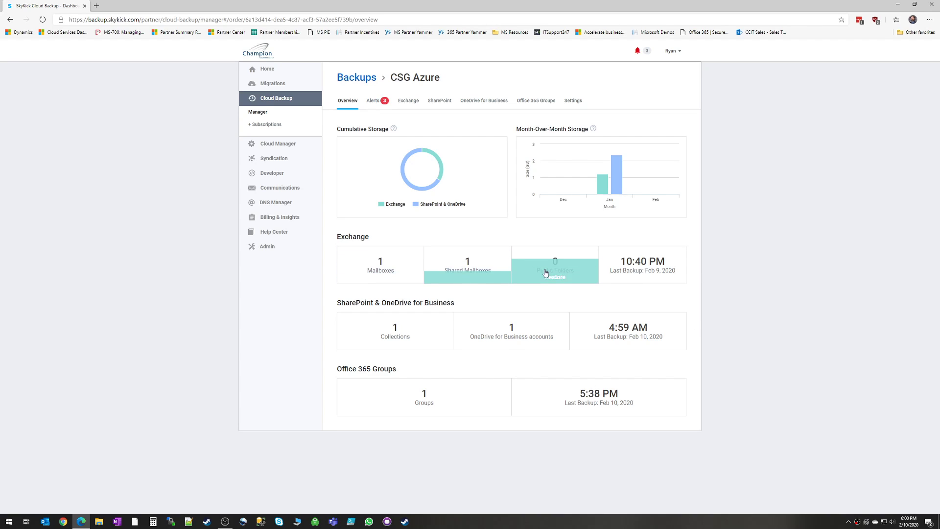
mouse_move(511, 331)
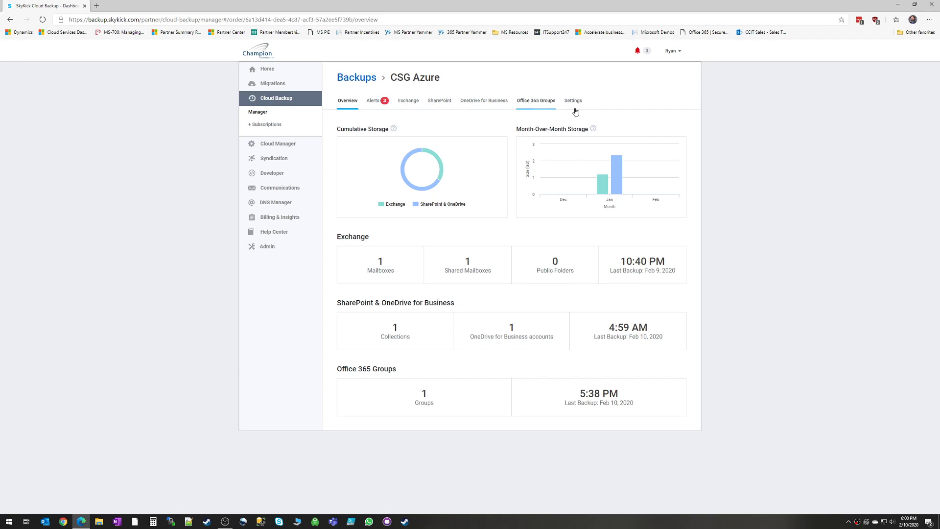
Step: Open CSG Azure's Alerts tab, listing three active alerts
left_click(373, 100)
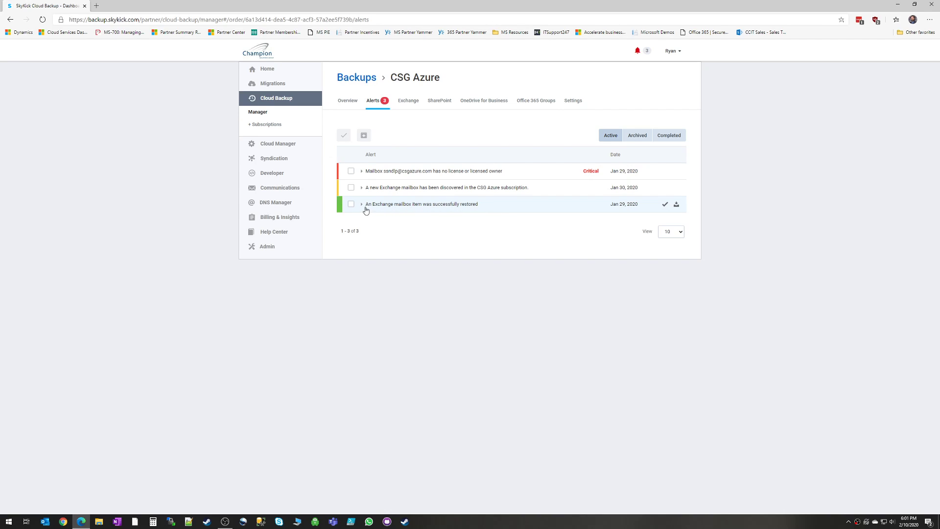
mouse_move(427, 188)
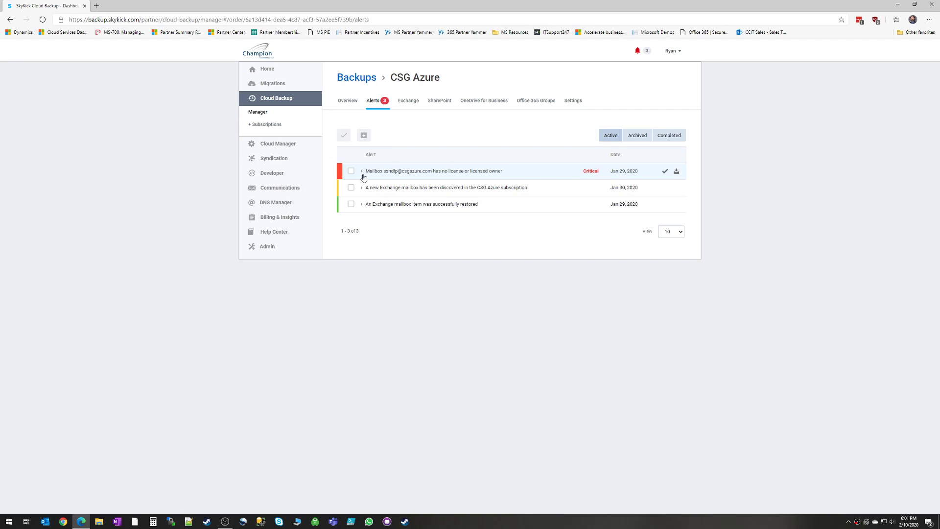
mouse_move(404, 176)
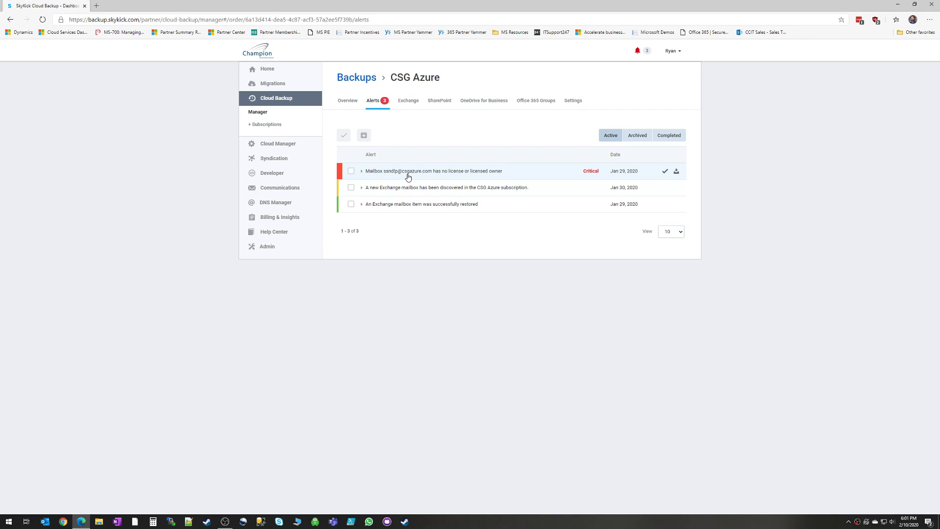
mouse_move(398, 181)
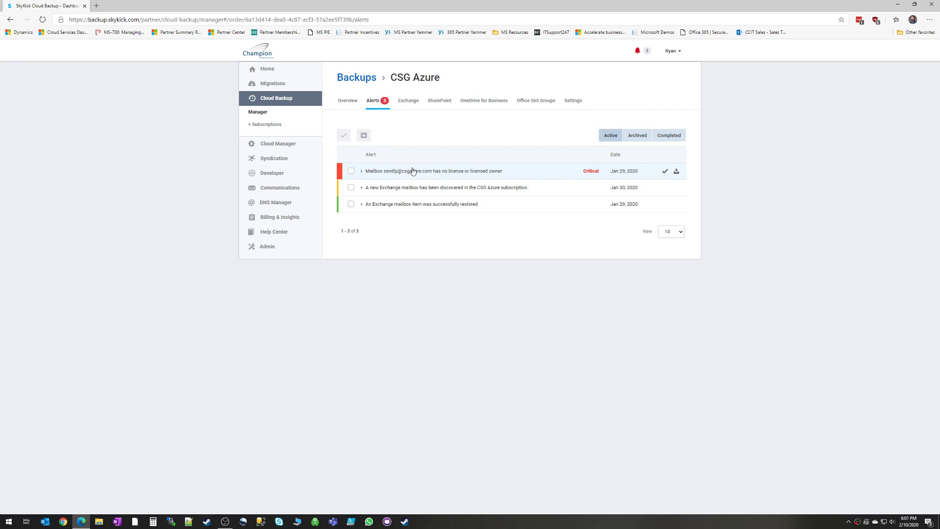
Step: Expand the critical unlicensed-mailbox alert to reveal Alert Code 647
left_click(361, 171)
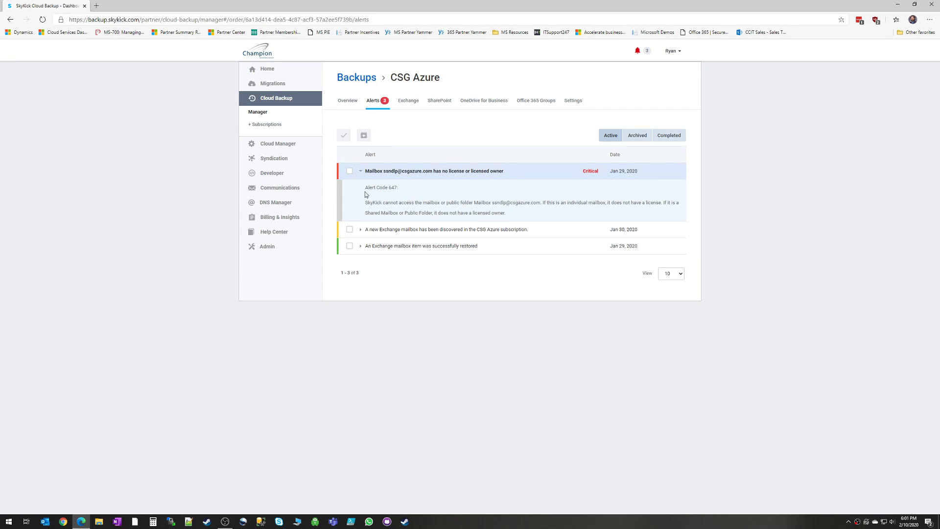
mouse_move(500, 210)
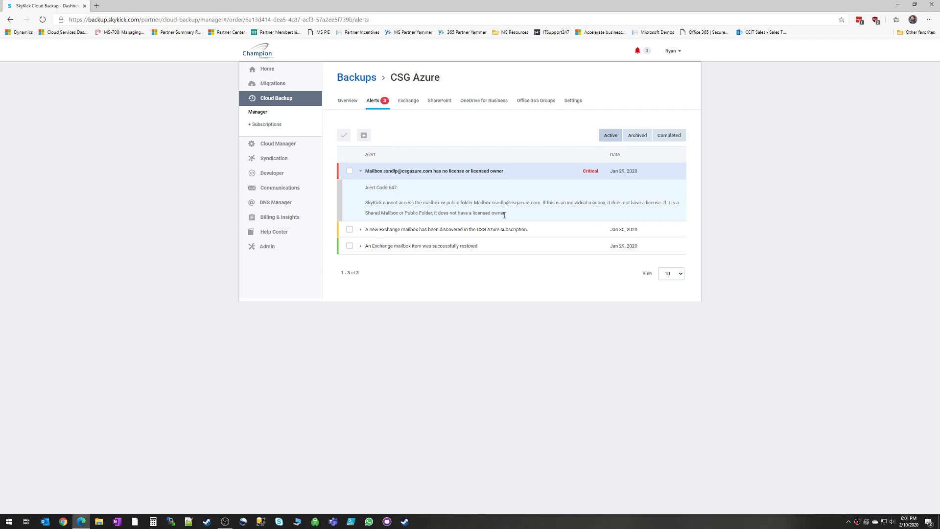
mouse_move(504, 212)
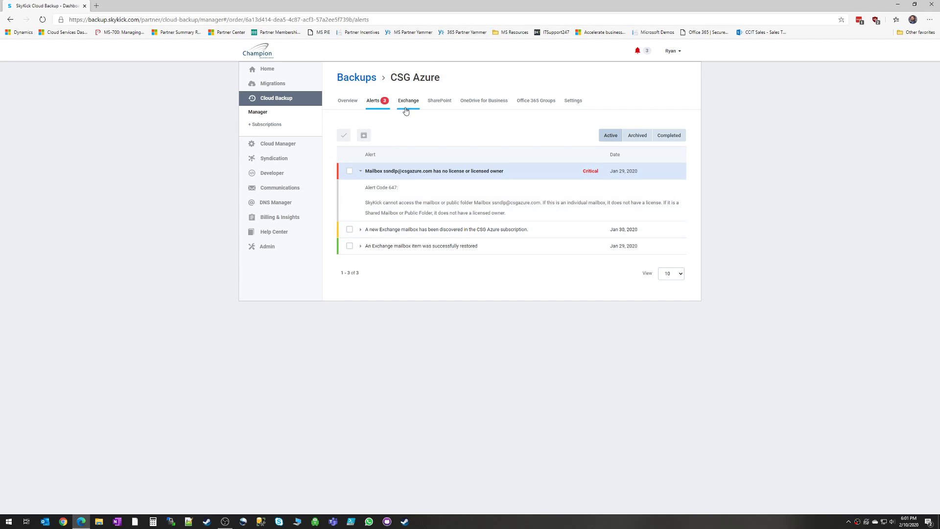
Step: Open the Exchange tab and scroll through CSG Azure's 22 mailboxes
left_click(408, 99)
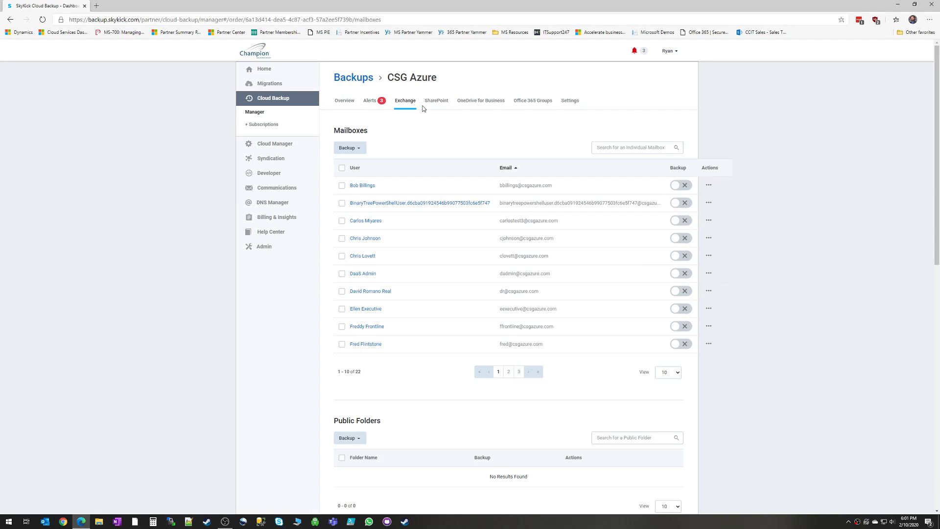
mouse_move(717, 328)
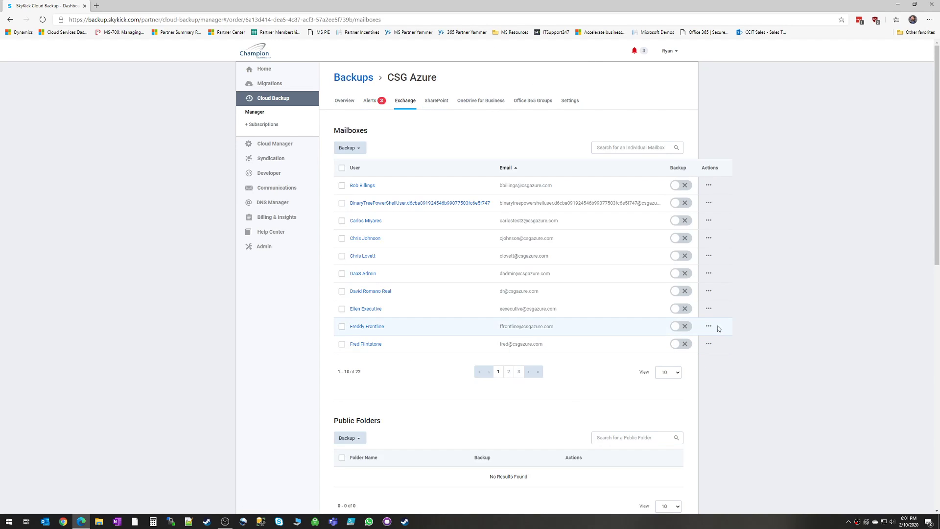
mouse_move(330, 341)
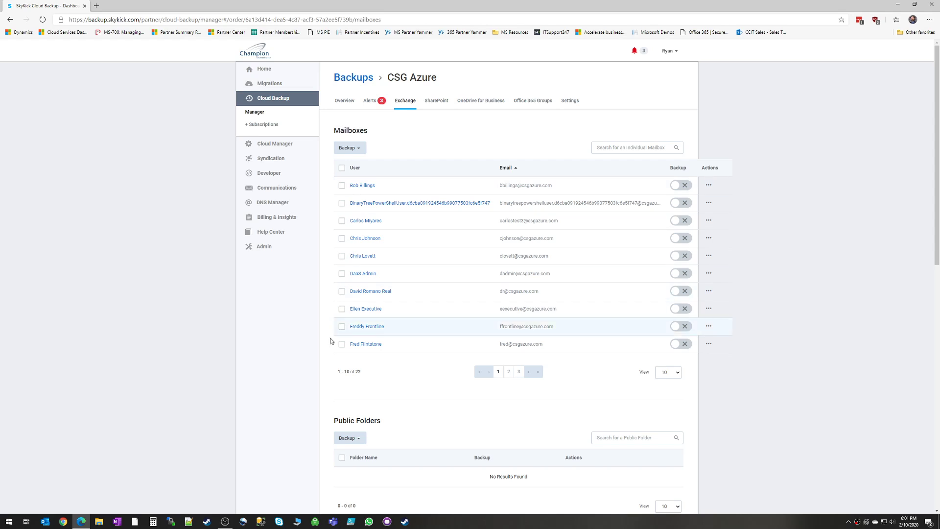
scroll("down", 3)
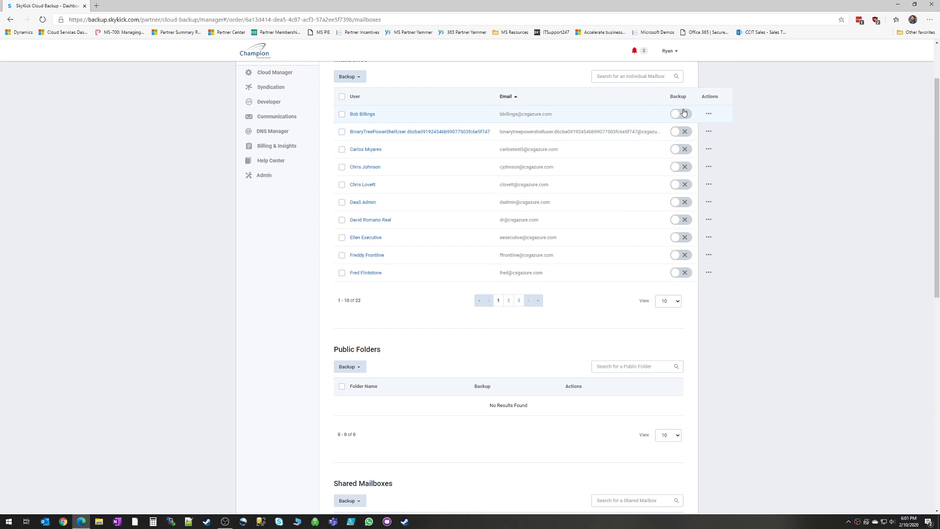
left_click(680, 113)
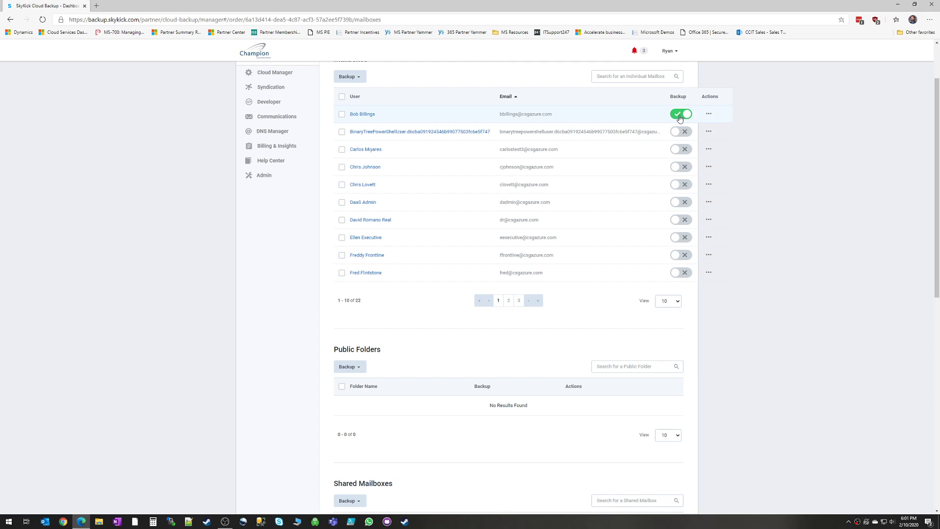
left_click(681, 114)
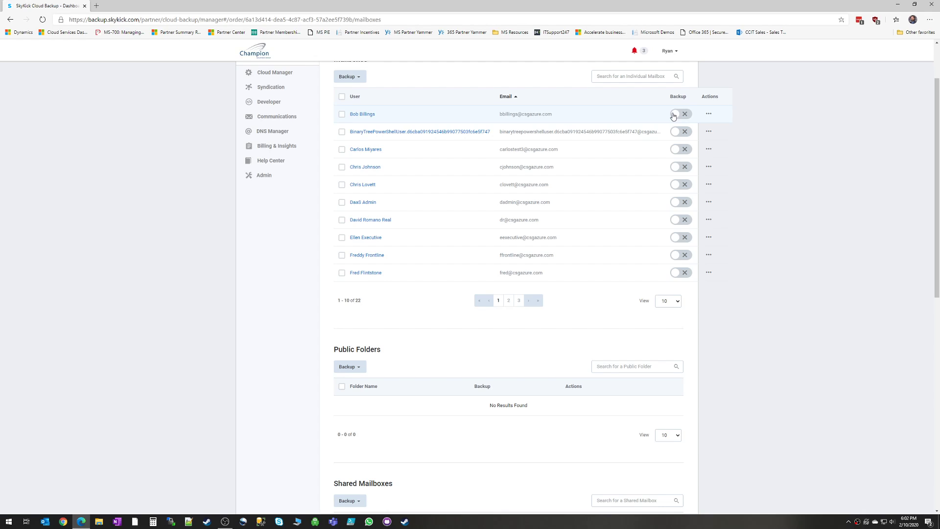
left_click(680, 114)
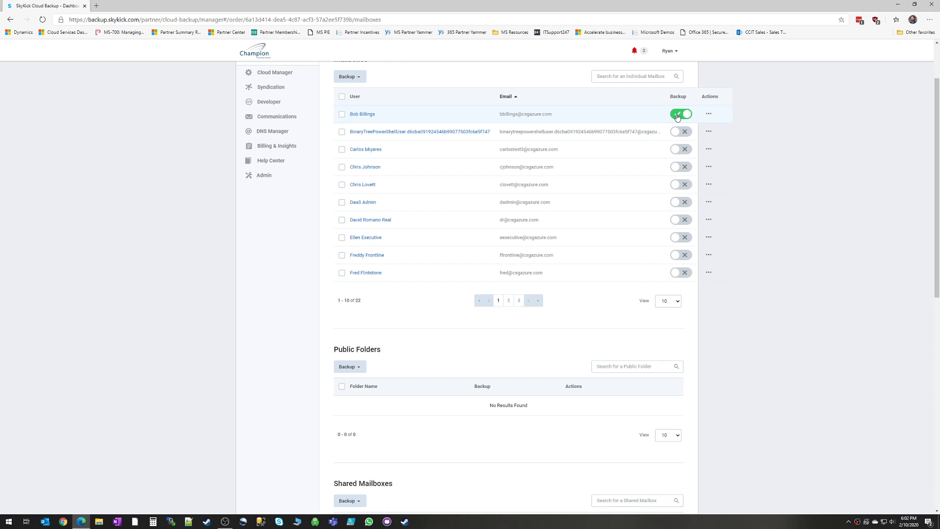
left_click(681, 114)
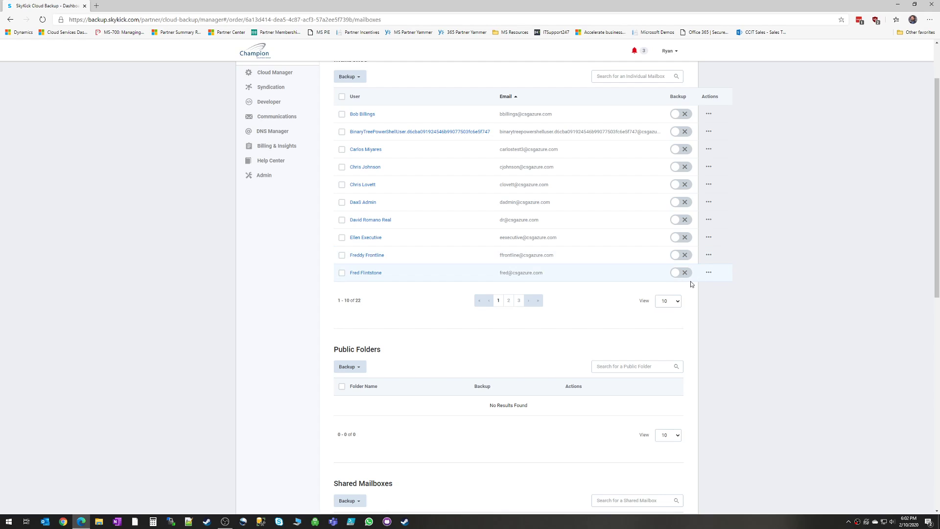
mouse_move(708, 275)
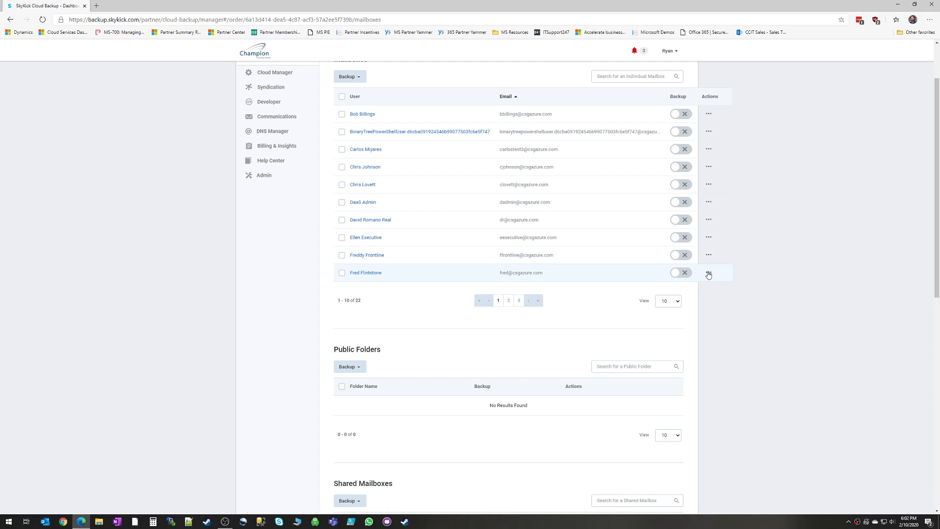
mouse_move(708, 276)
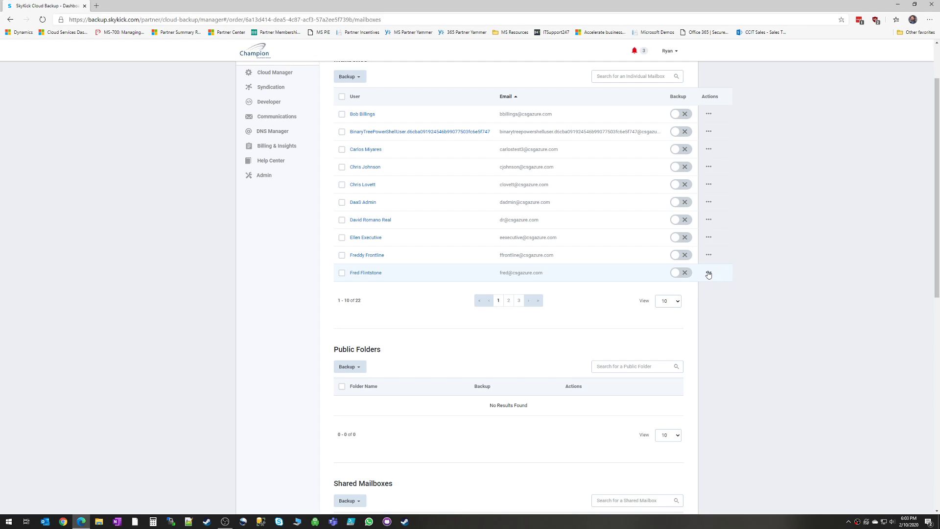
mouse_move(738, 148)
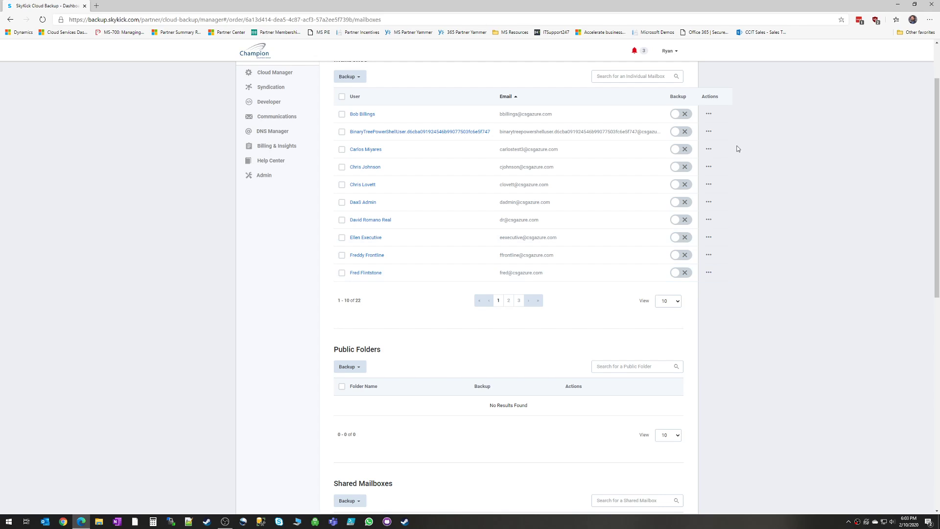
left_click(508, 300)
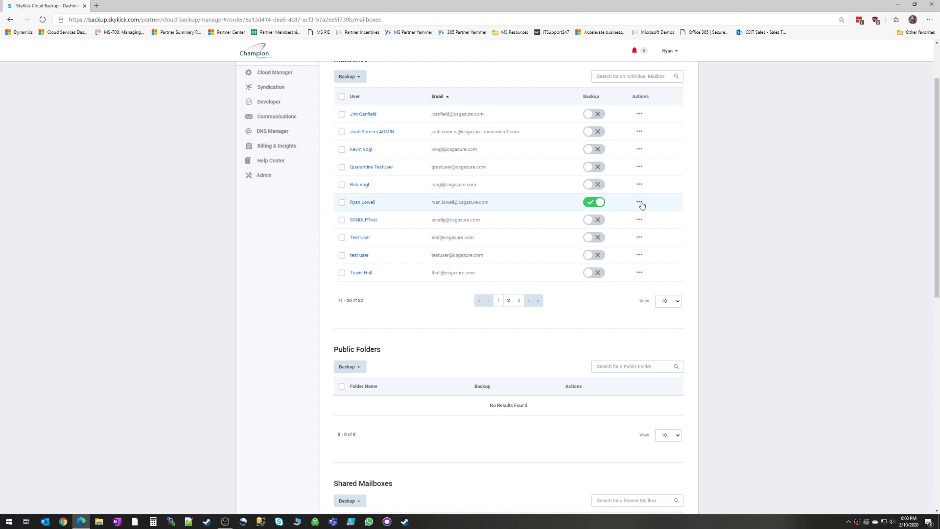
left_click(639, 201)
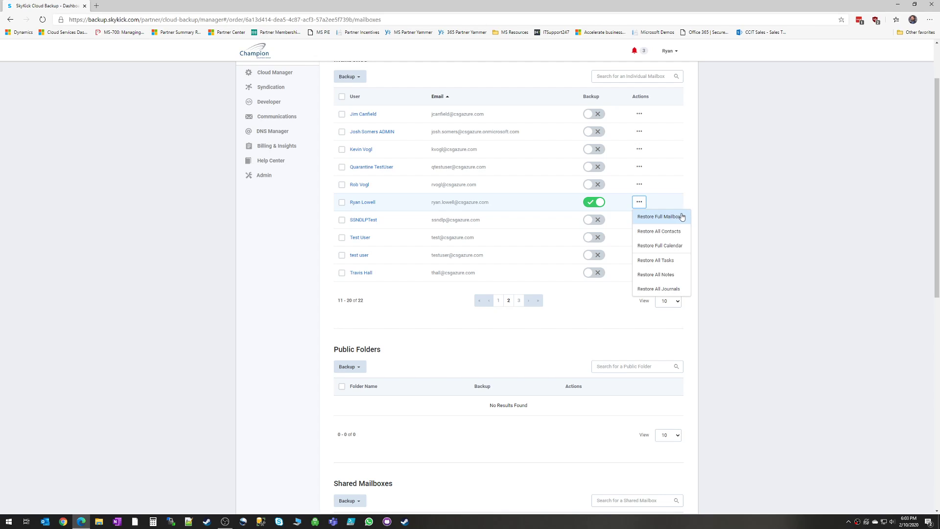
mouse_move(660, 231)
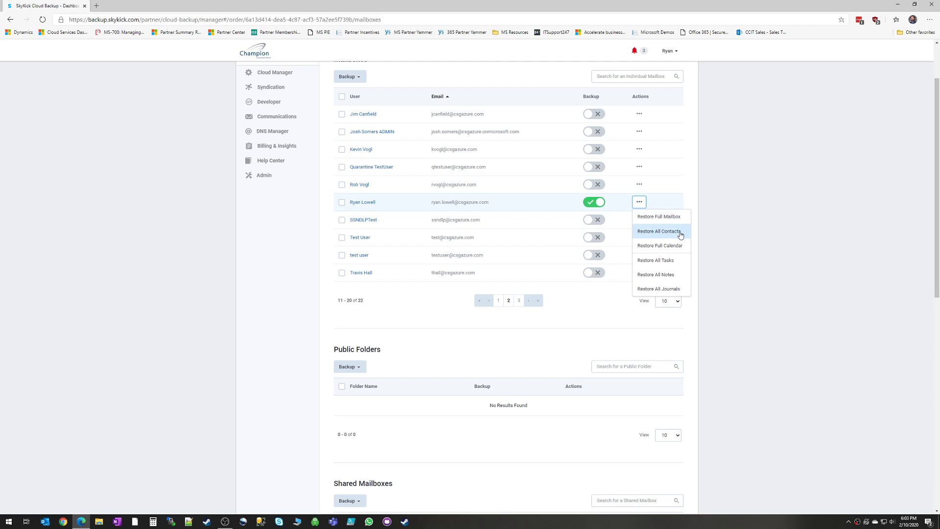
mouse_move(683, 300)
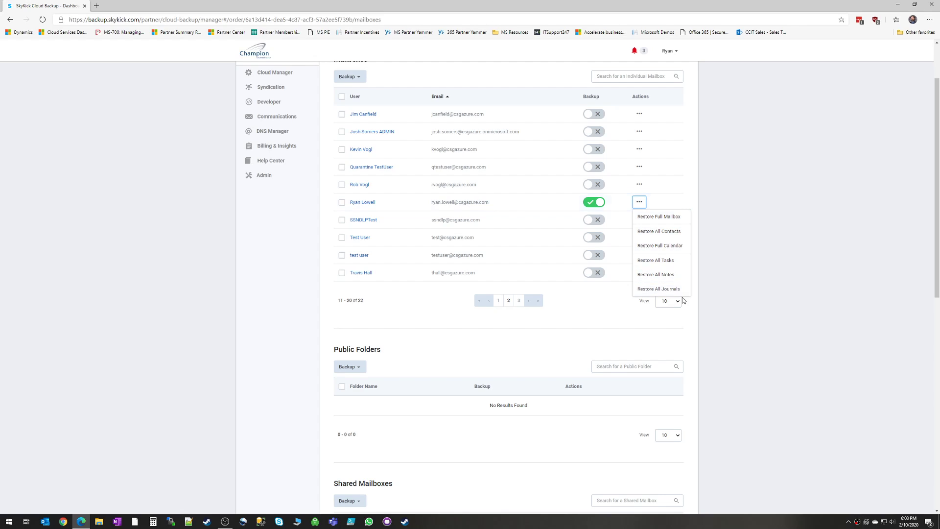
mouse_move(660, 216)
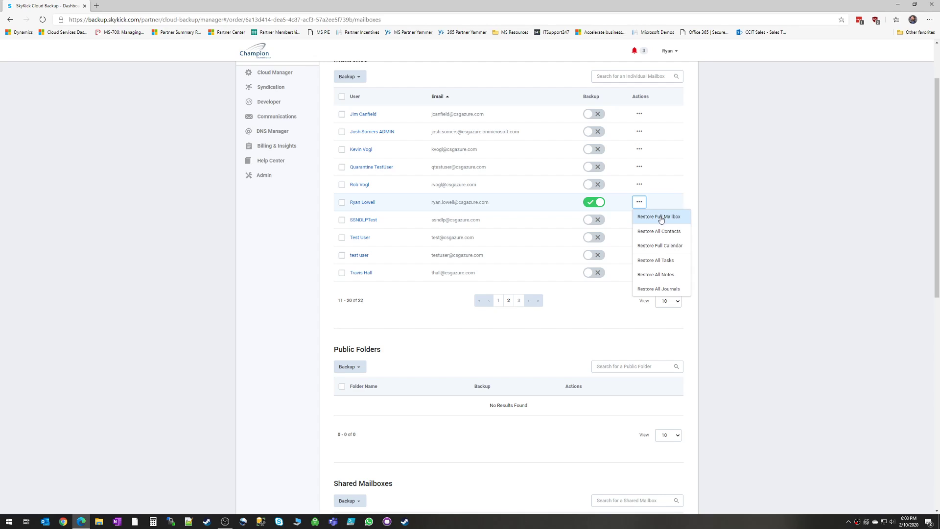
left_click(658, 216)
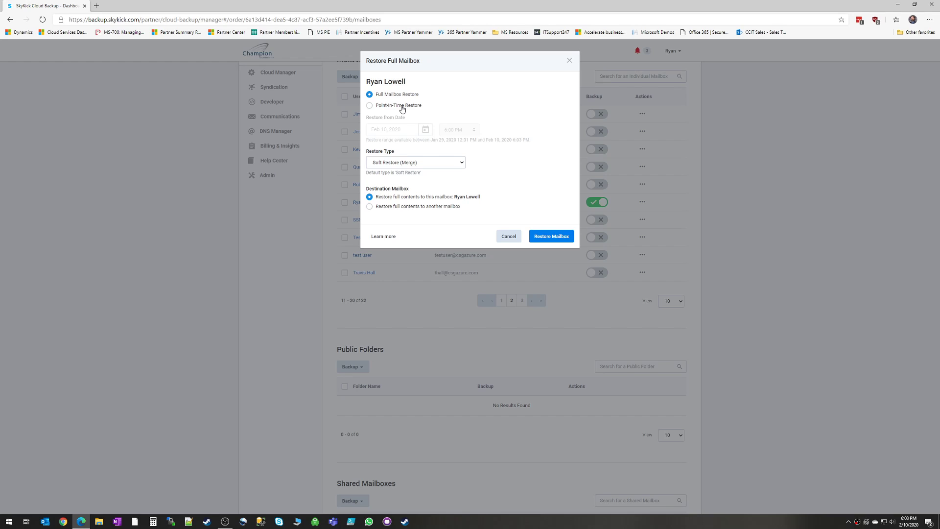
Step: Try a point-in-time restore at 11:00 AM, check restore types, then cancel
left_click(370, 105)
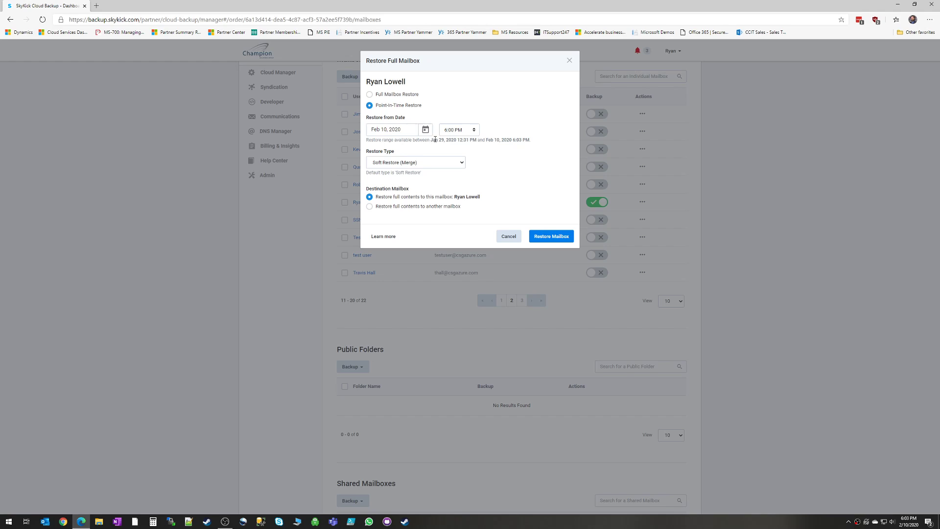
left_click(426, 129)
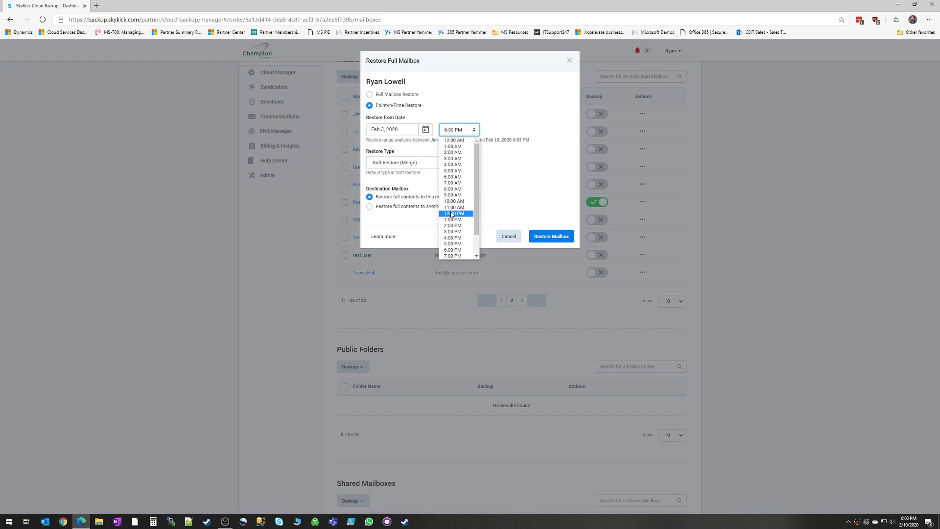
mouse_move(454, 206)
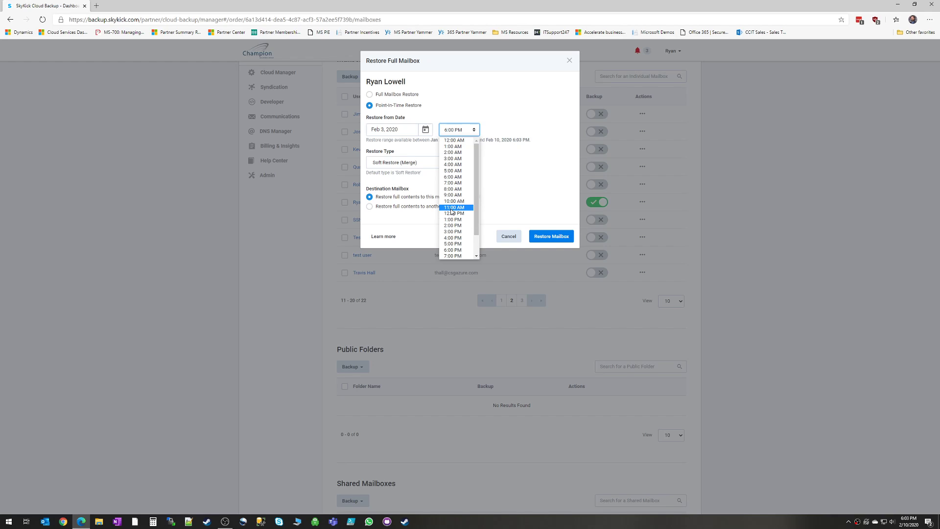
left_click(413, 163)
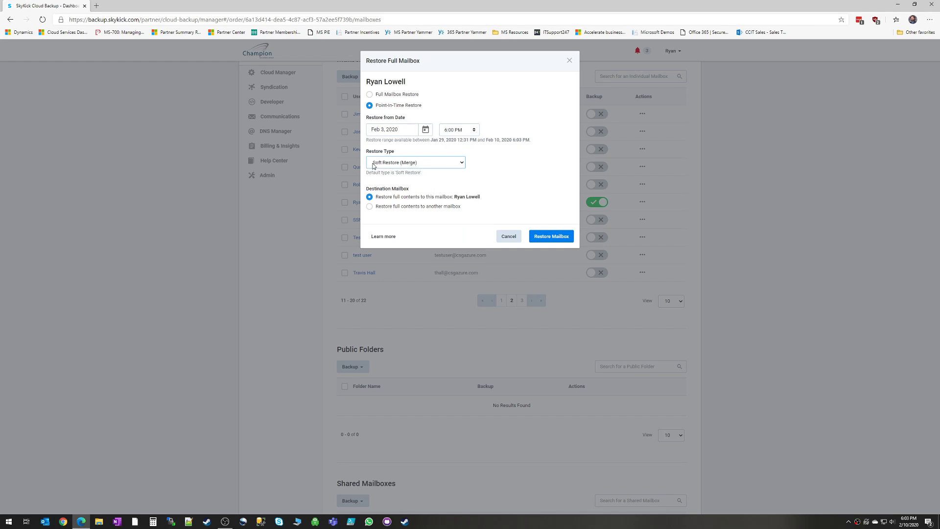
left_click(415, 162)
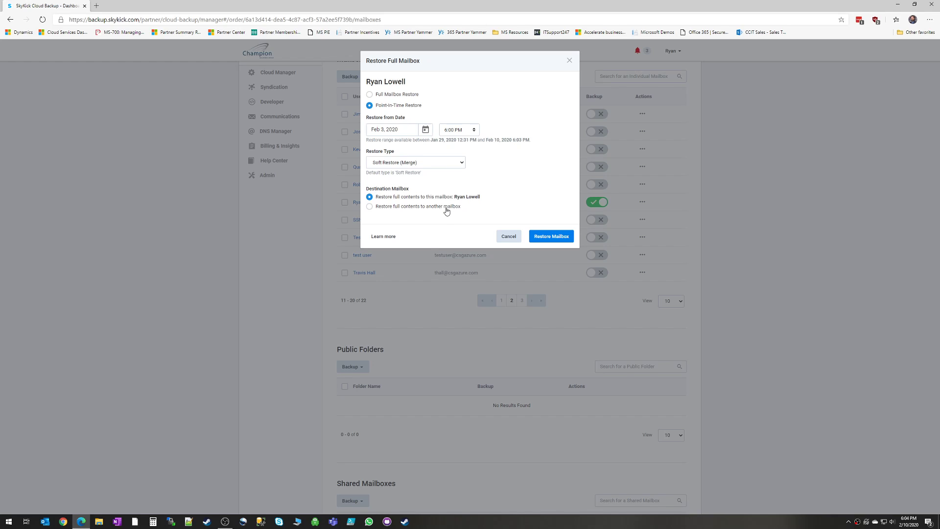
left_click(370, 207)
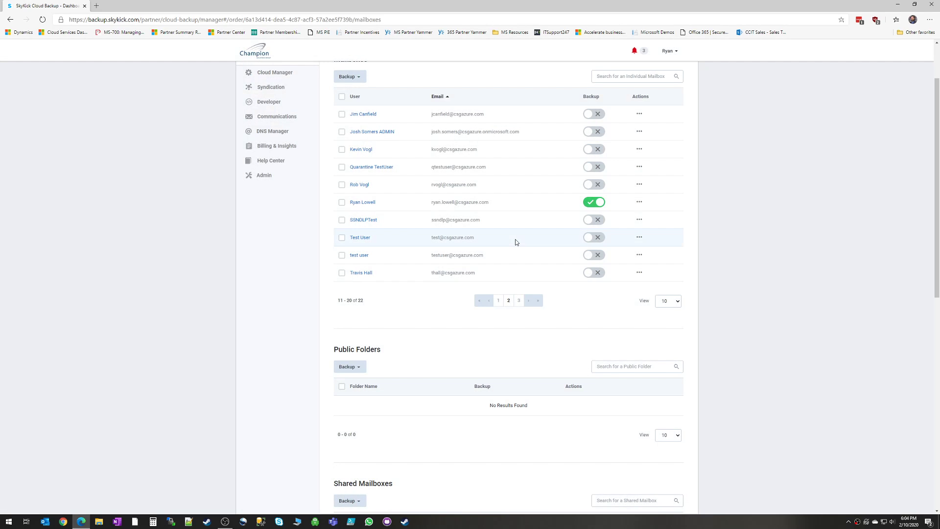
mouse_move(538, 164)
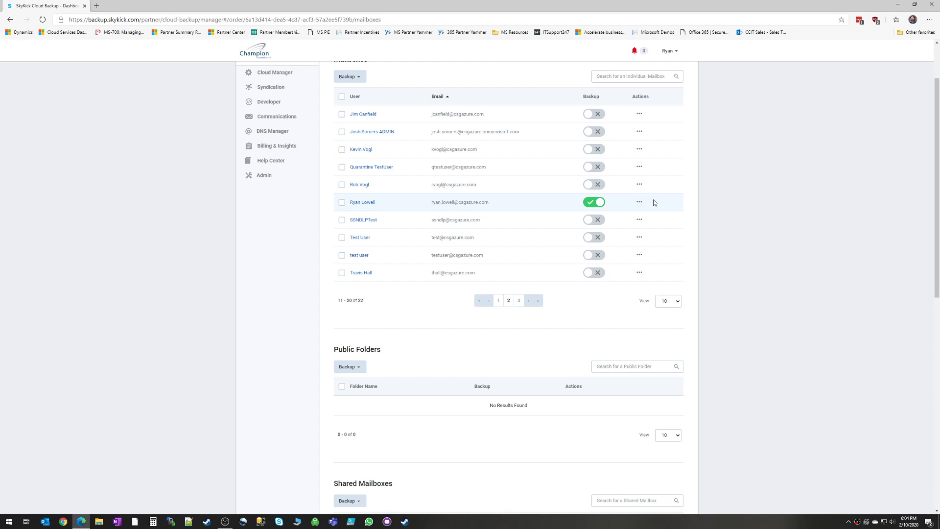
mouse_move(362, 202)
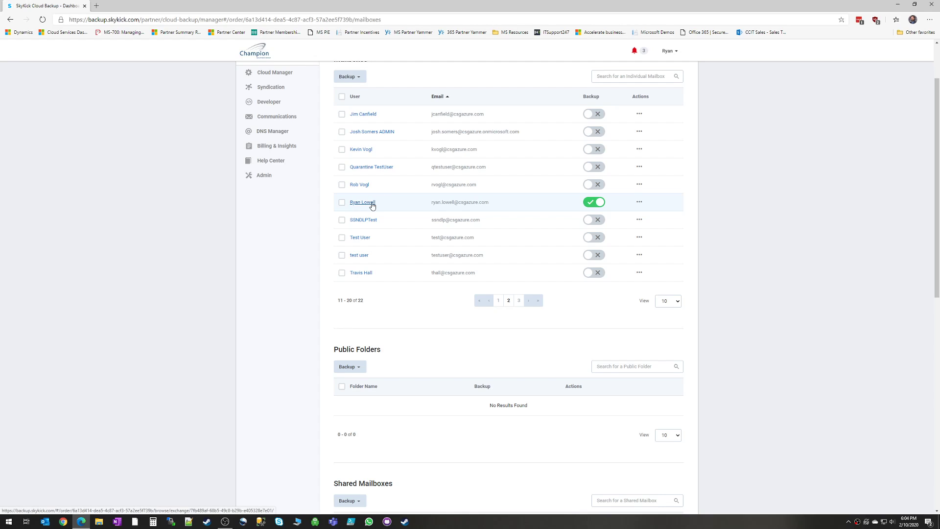
left_click(363, 202)
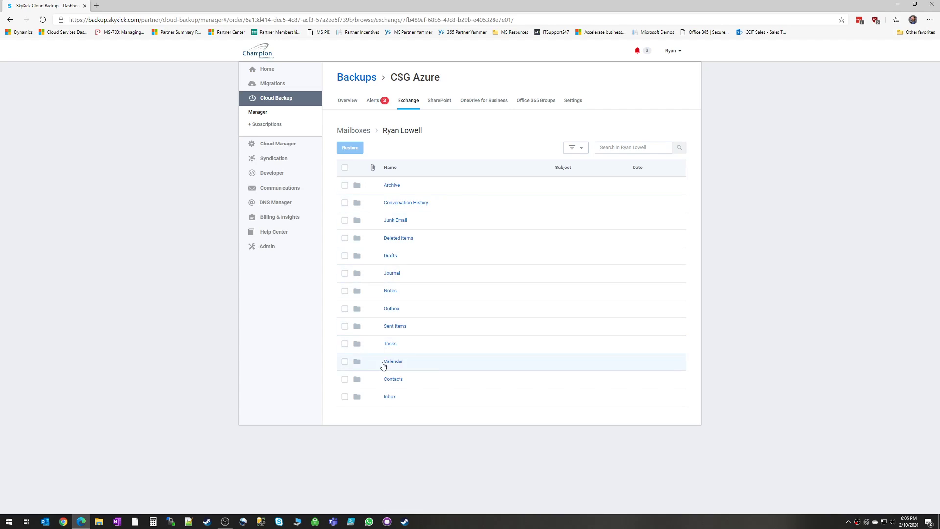
Step: Tick the Journal folder and open the Inbox, listing seven messages
left_click(345, 273)
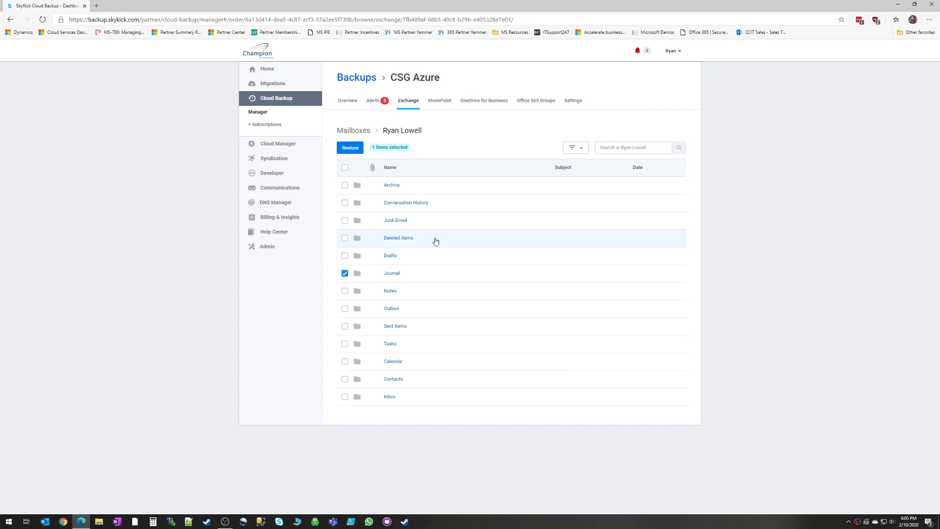
left_click(390, 396)
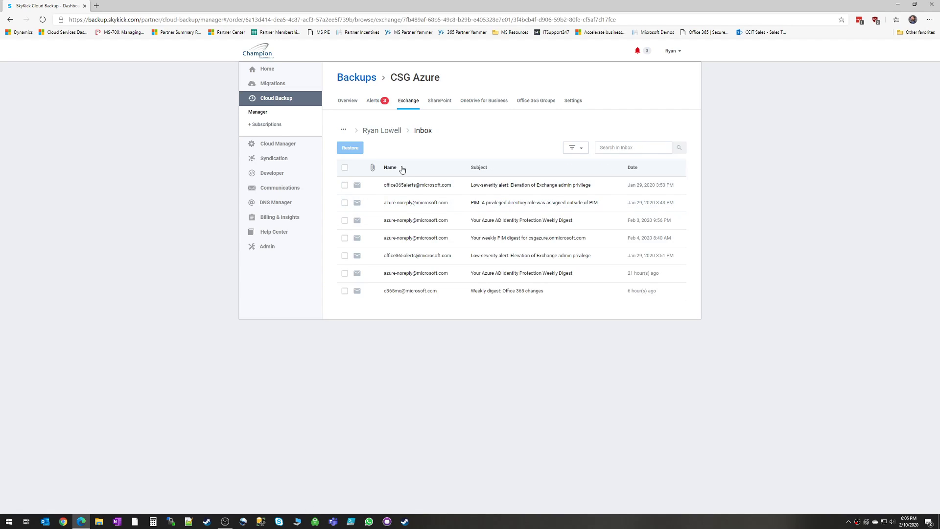
mouse_move(443, 178)
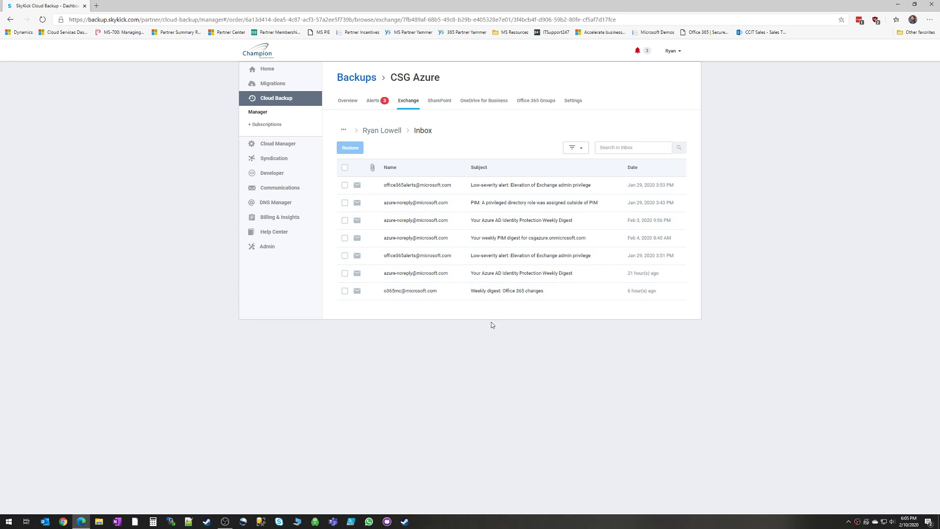
left_click(344, 184)
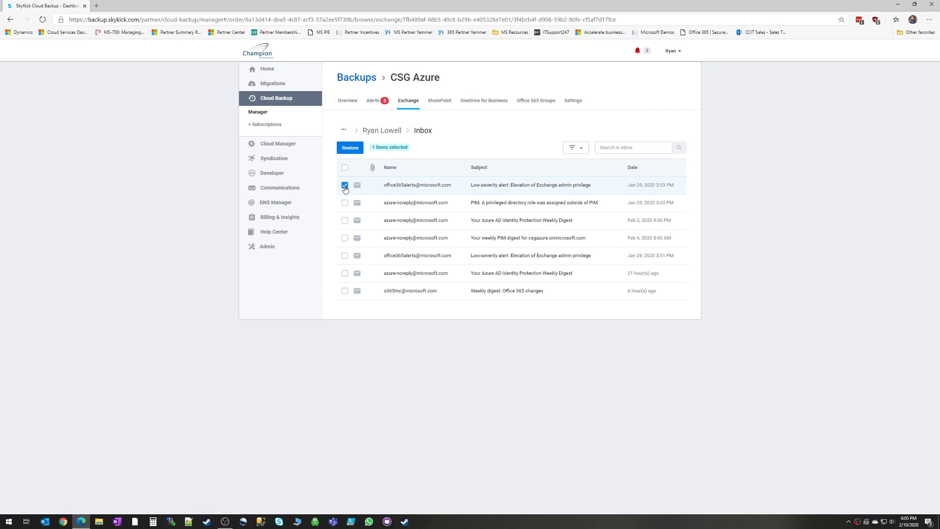
left_click(345, 184)
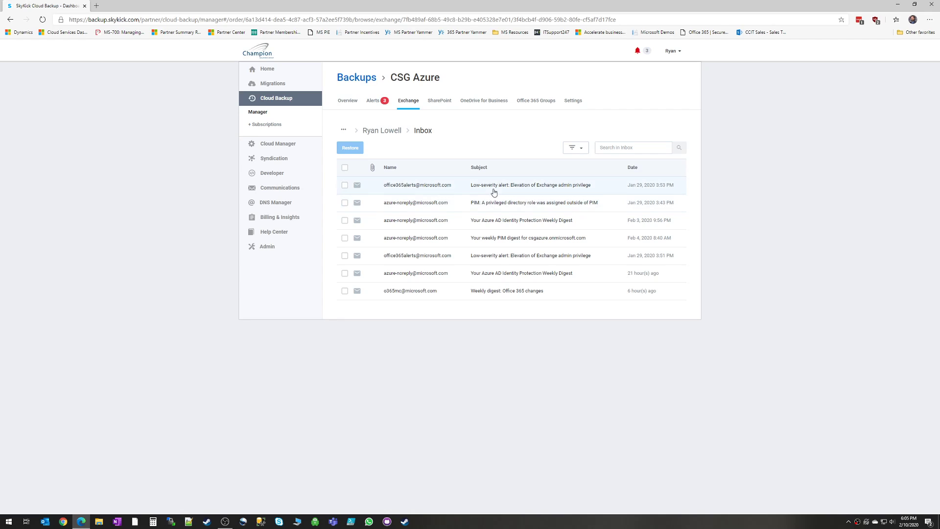
mouse_move(478, 190)
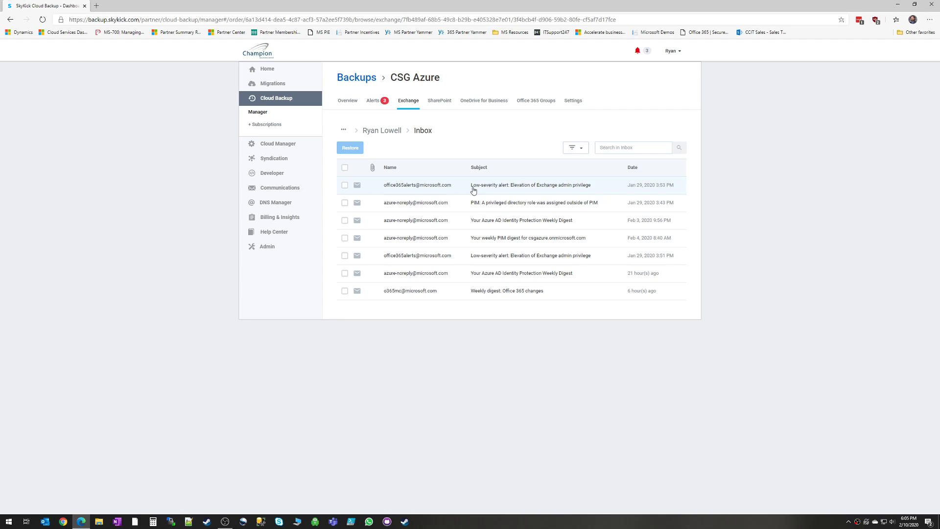
mouse_move(388, 193)
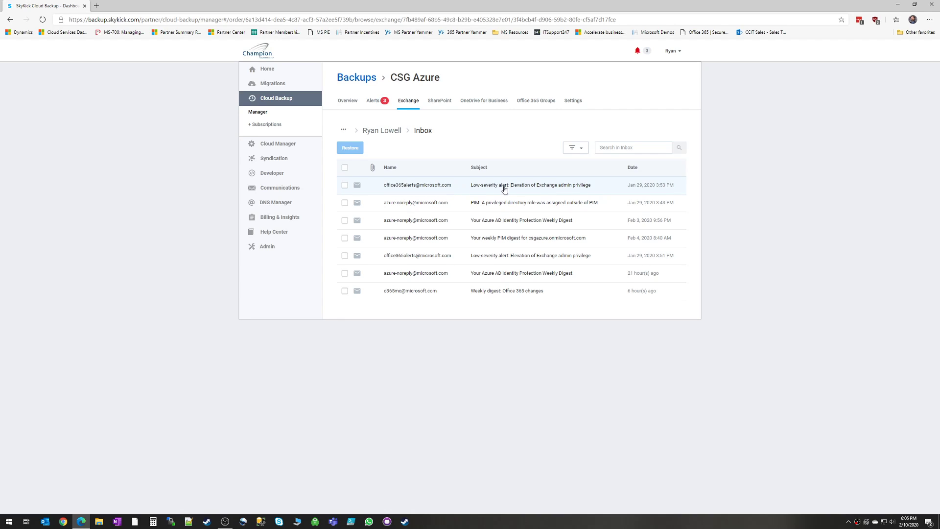
mouse_move(624, 177)
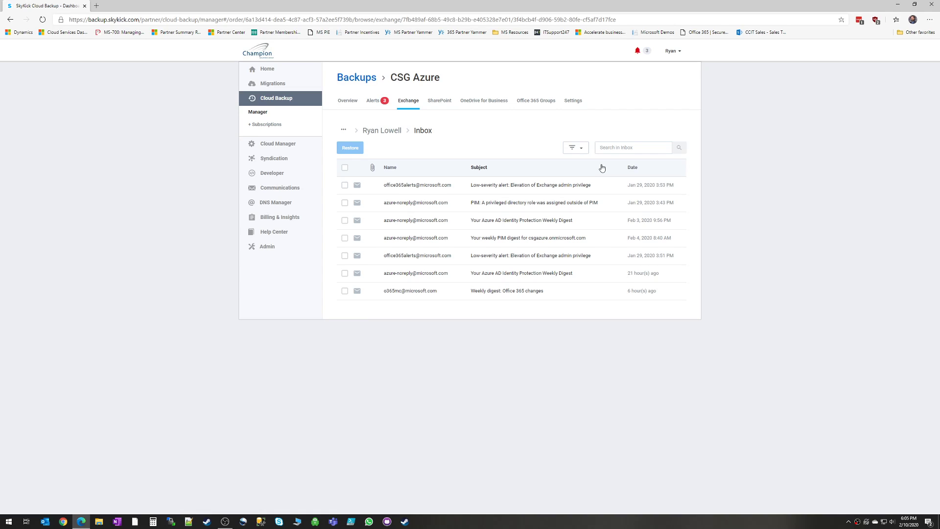
left_click(633, 147)
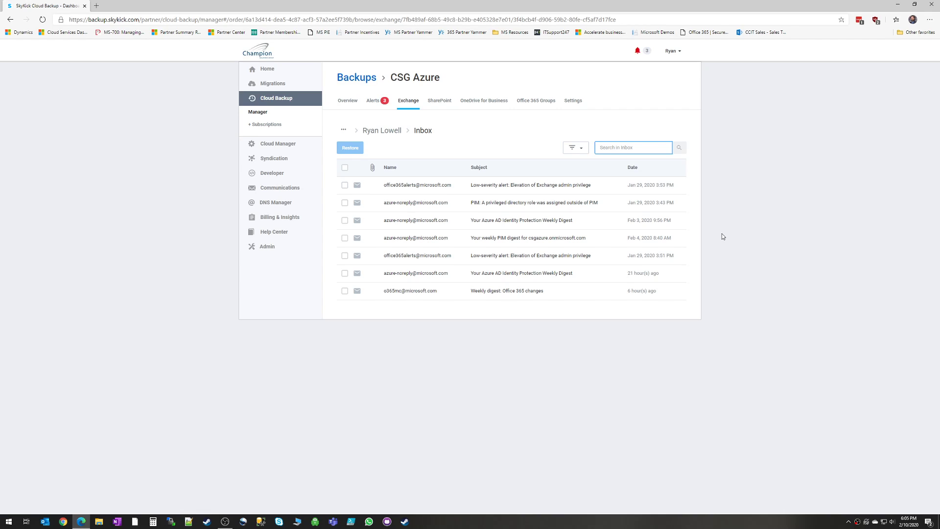
Step: Search the Inbox for 'AD', returning two Azure AD Identity Protection digests
type("AD")
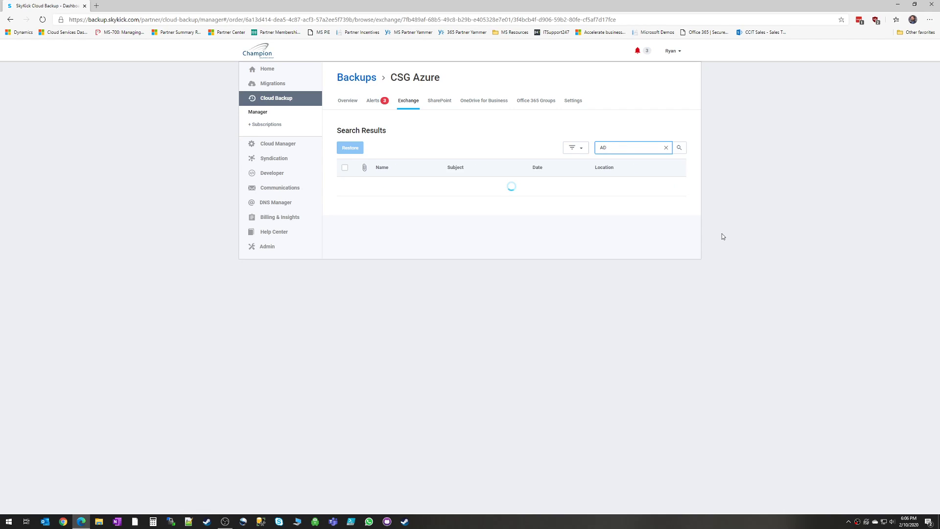
left_click(678, 147)
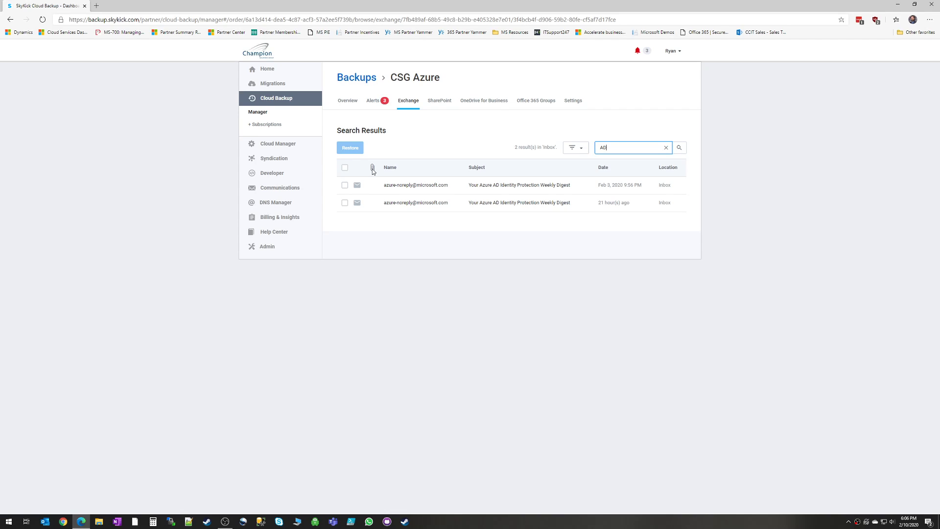
left_click(665, 147)
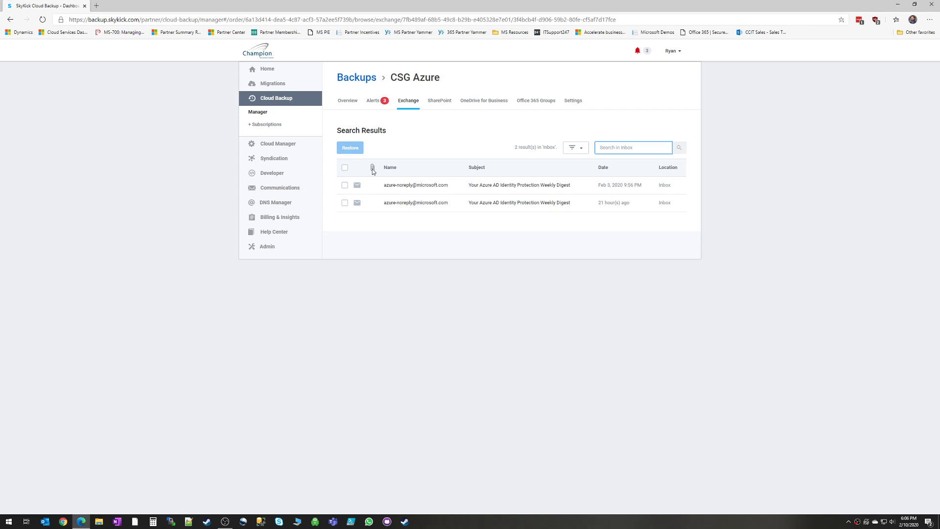
left_click(633, 147)
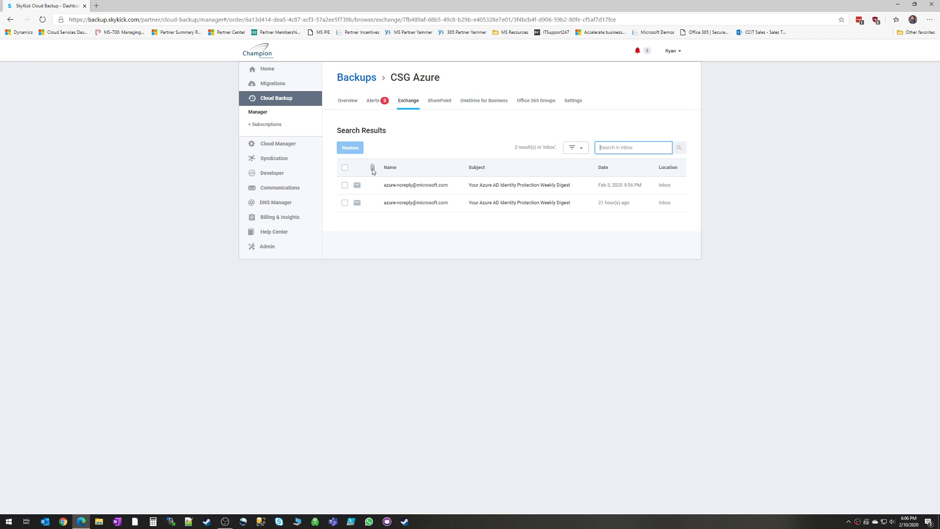
mouse_move(412, 104)
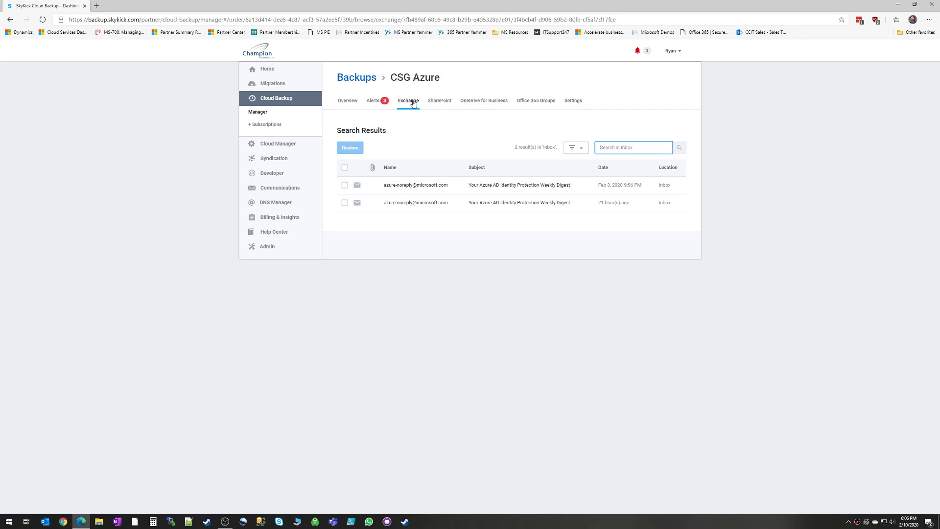
Step: Reopen the Exchange tab and review its Mailboxes, Public Folders and Shared Mailboxes sections
left_click(408, 100)
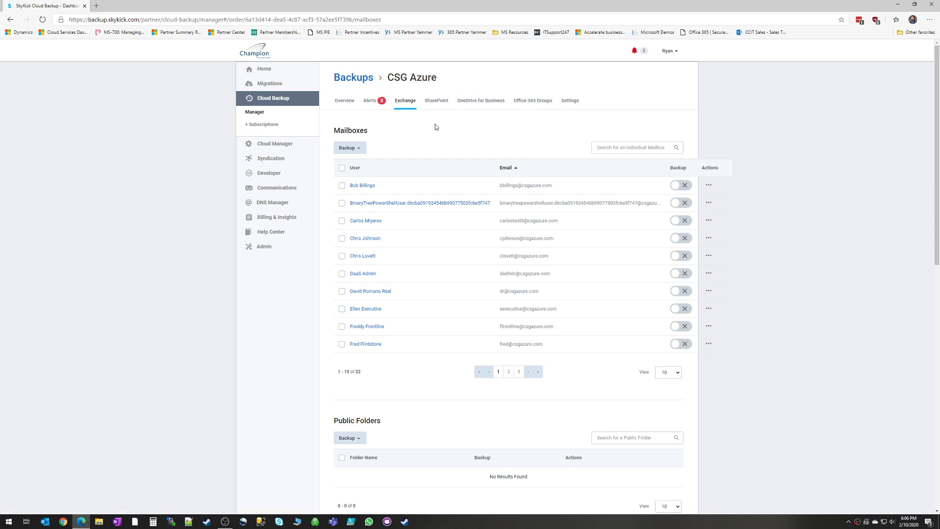
scroll("down", 3)
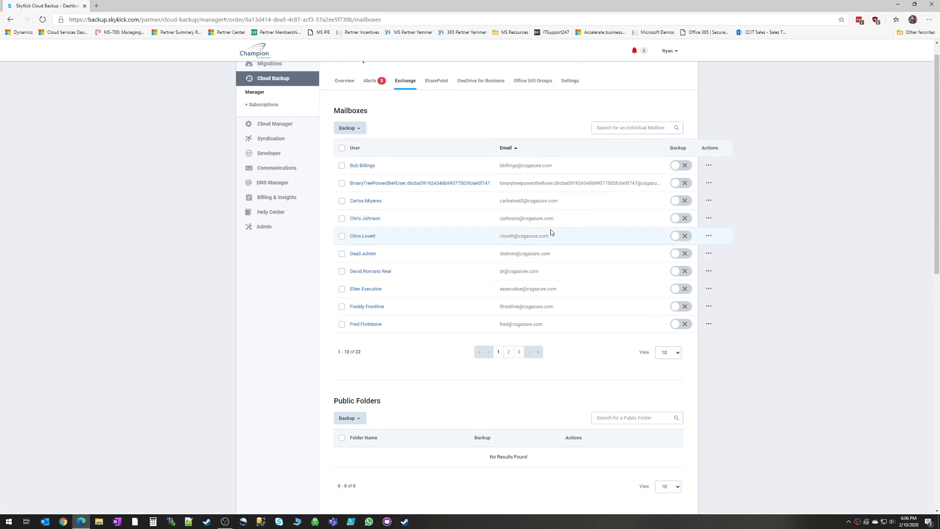
scroll("down", 3)
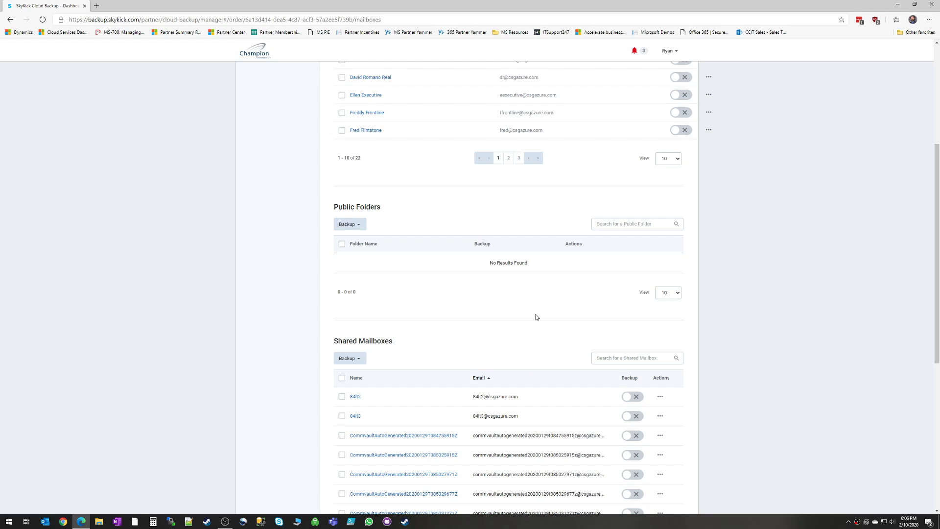
scroll("down", 3)
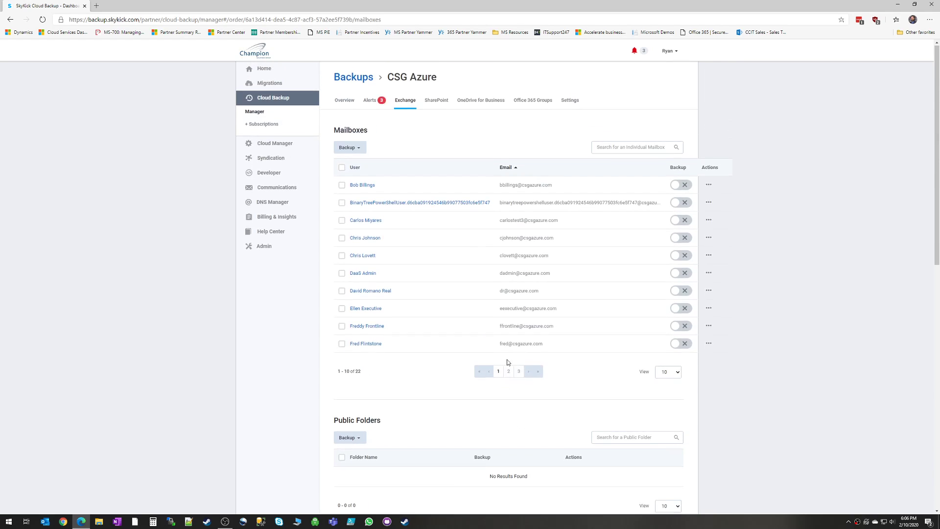
Step: Browse the main SharePoint site collection into Documents > Downloads > Acrobat SW and SN's
left_click(439, 100)
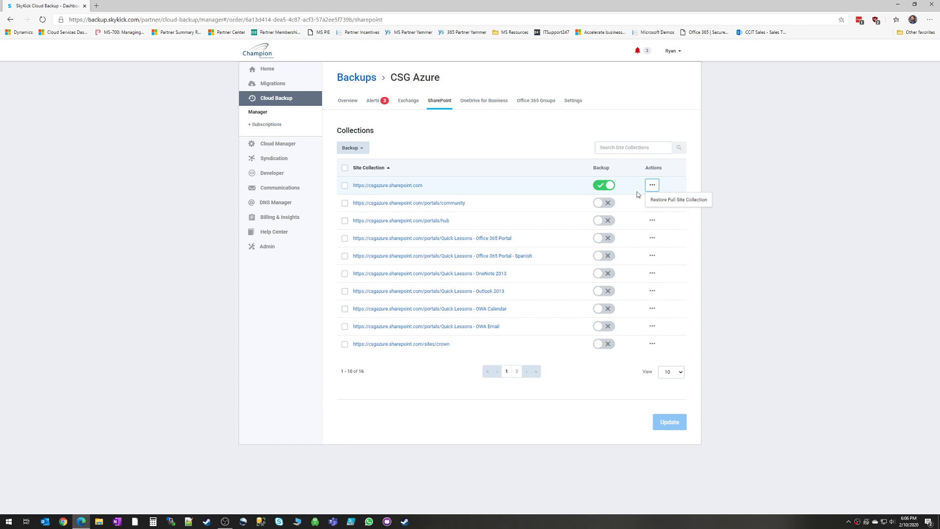
left_click(388, 185)
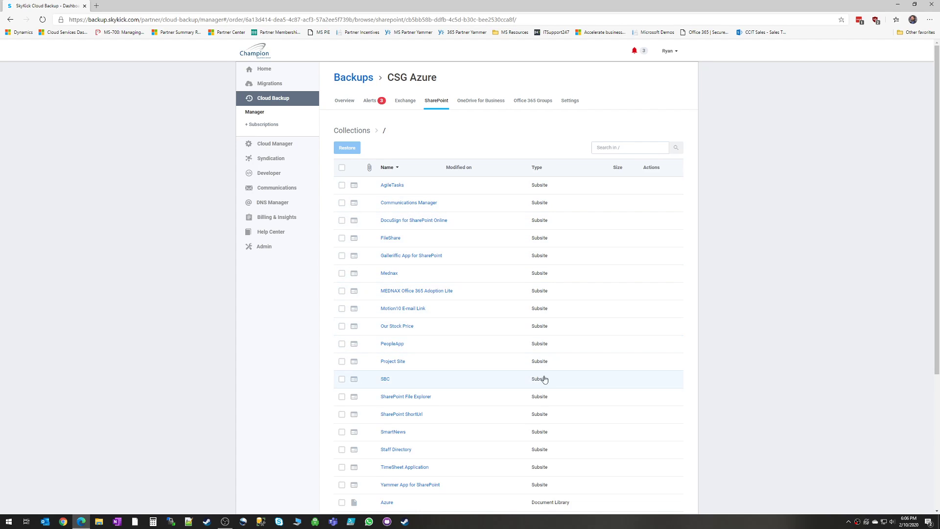
scroll("down", 3)
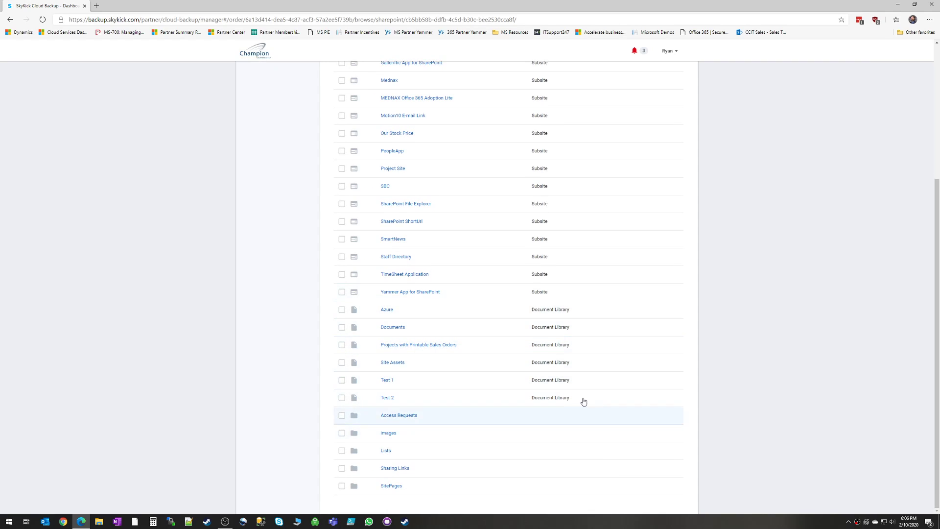
left_click(393, 327)
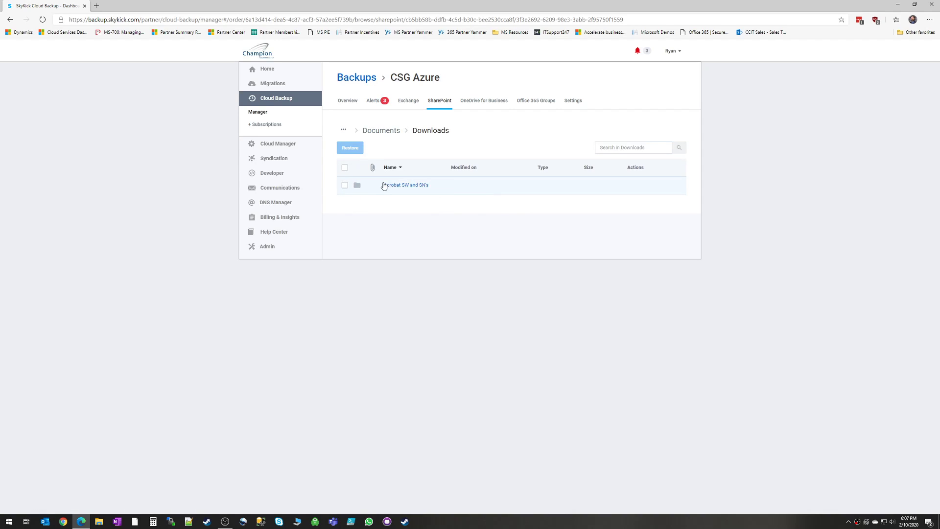
left_click(345, 184)
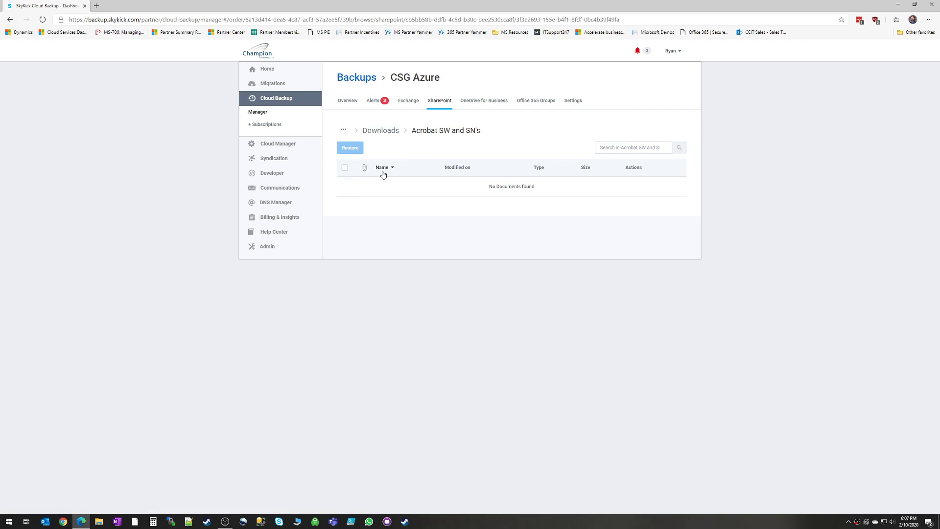
left_click(633, 147)
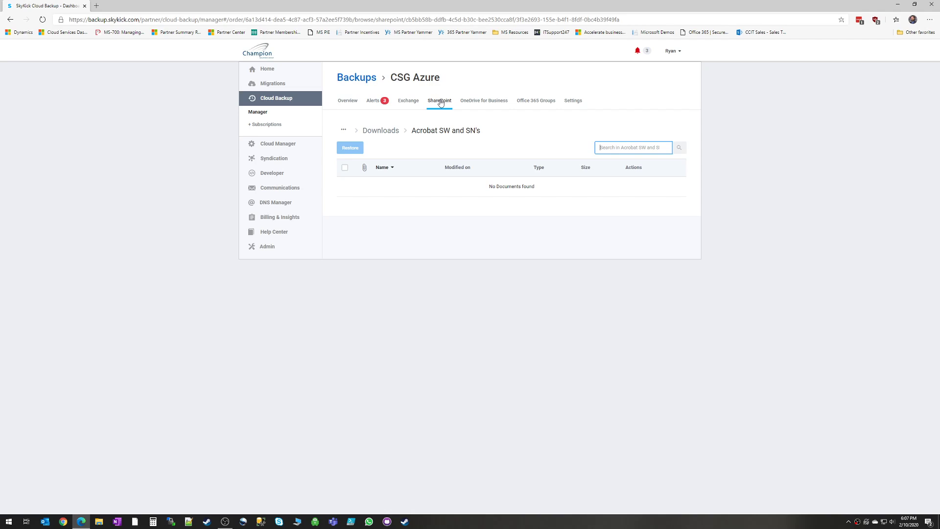
left_click(484, 100)
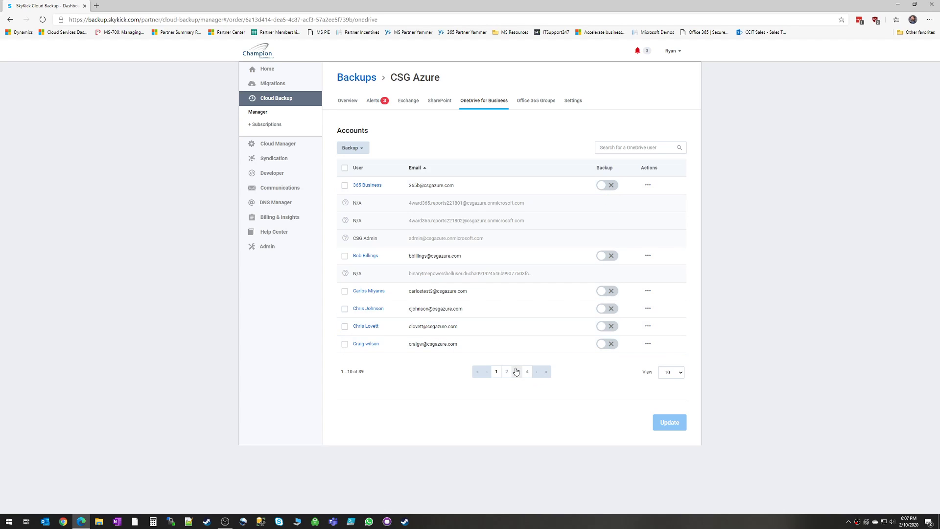
left_click(516, 371)
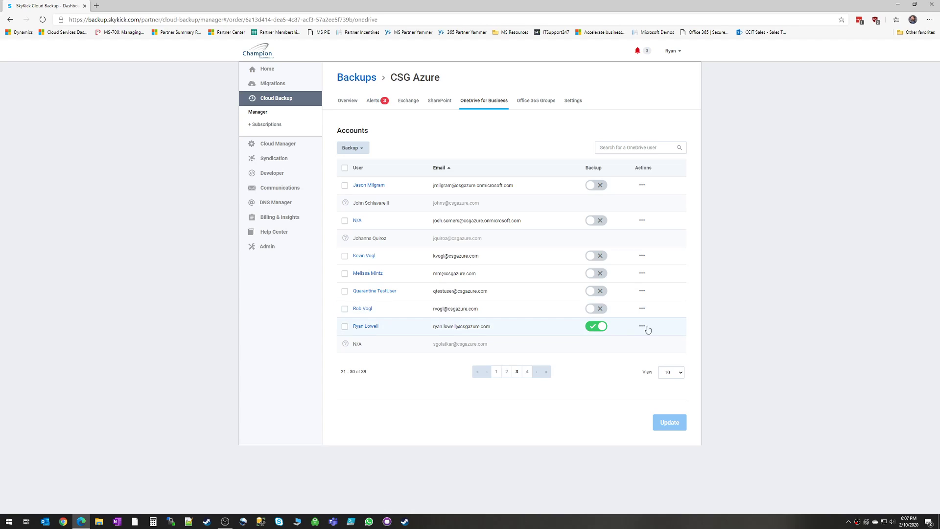
left_click(642, 325)
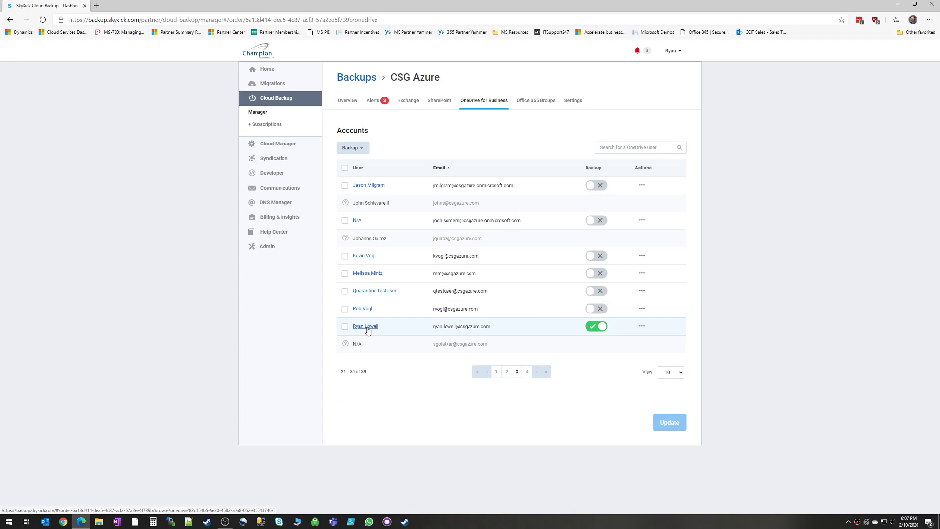
left_click(366, 326)
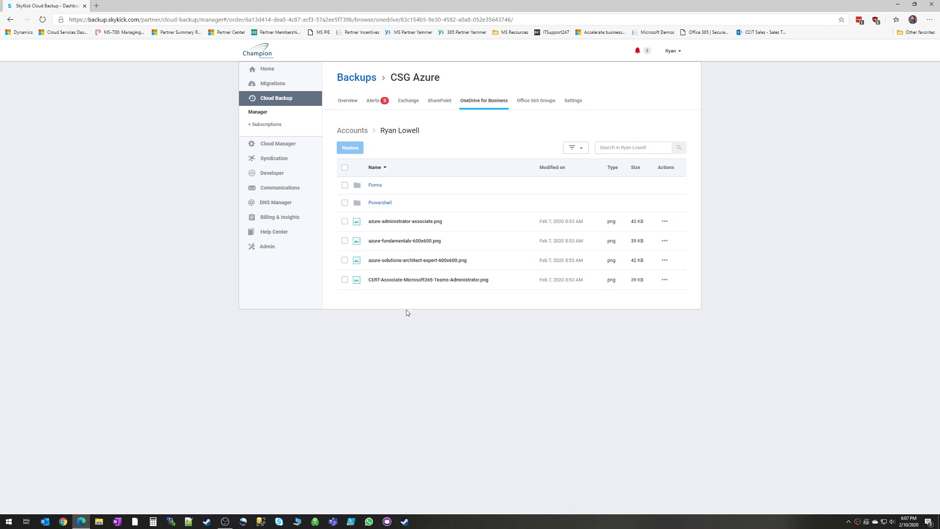
mouse_move(367, 138)
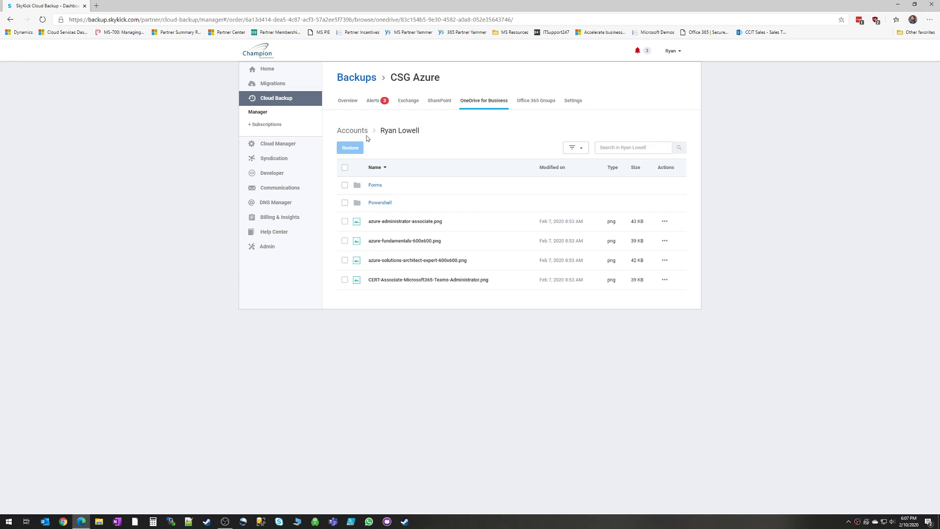
left_click(353, 131)
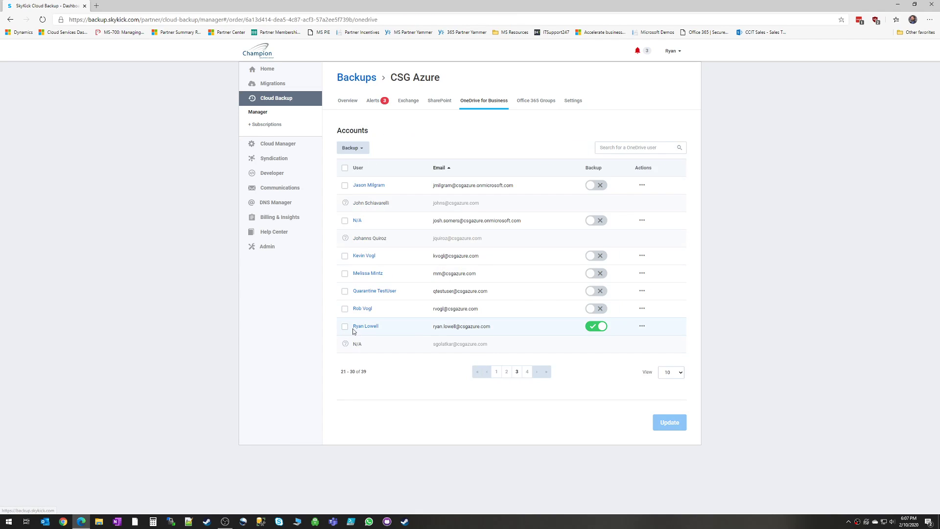
left_click(345, 327)
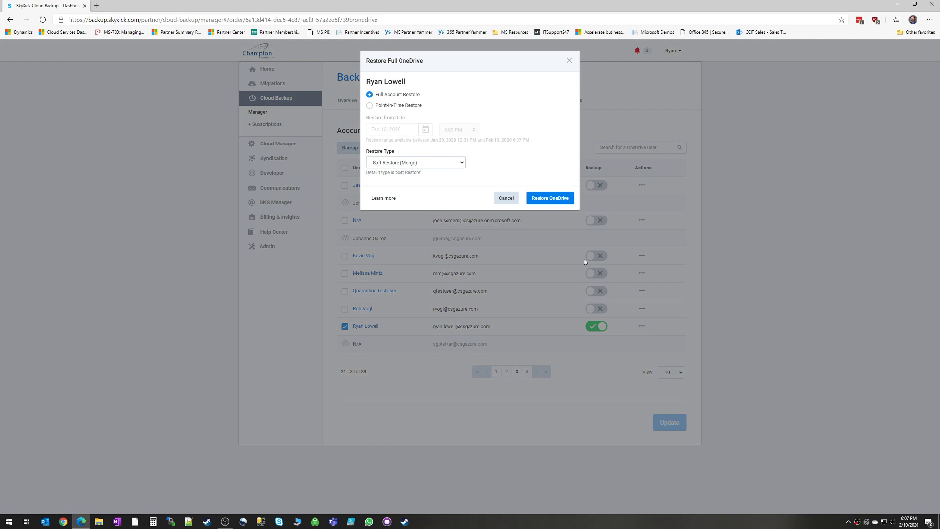
left_click(369, 105)
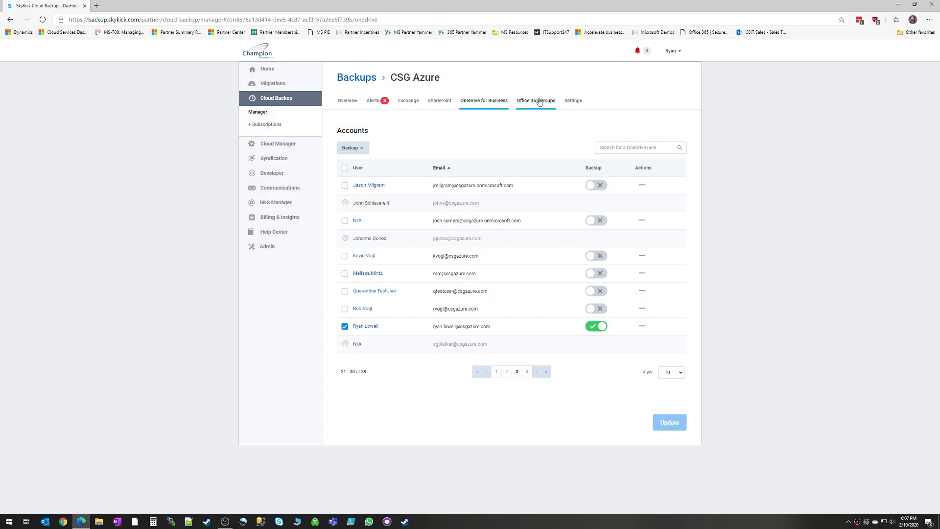
Step: Open the 365 Security SandBox group from Office 365 Groups and browse its backed-up Files
left_click(536, 100)
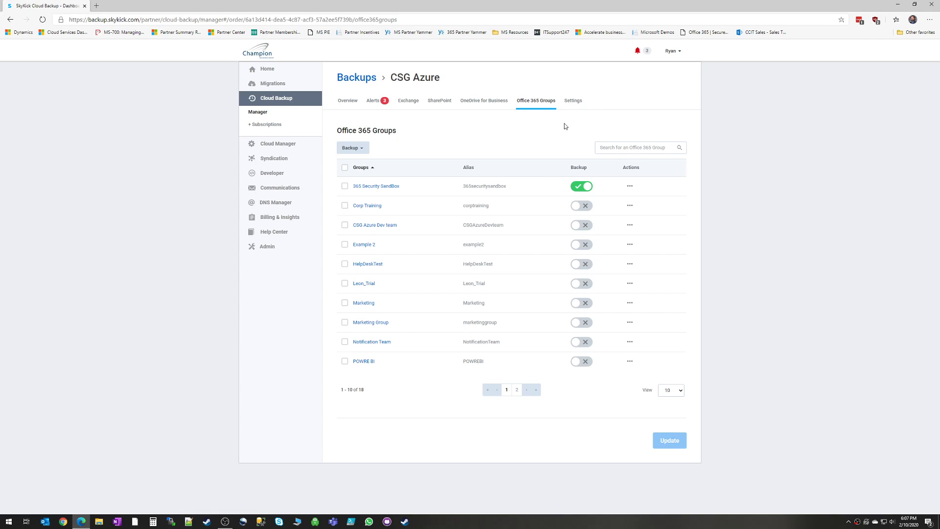
left_click(630, 186)
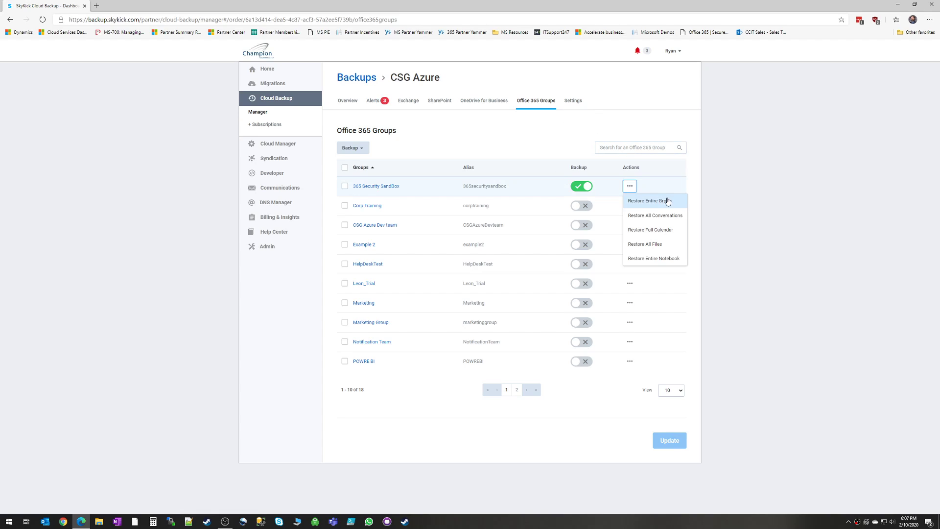
mouse_move(655, 230)
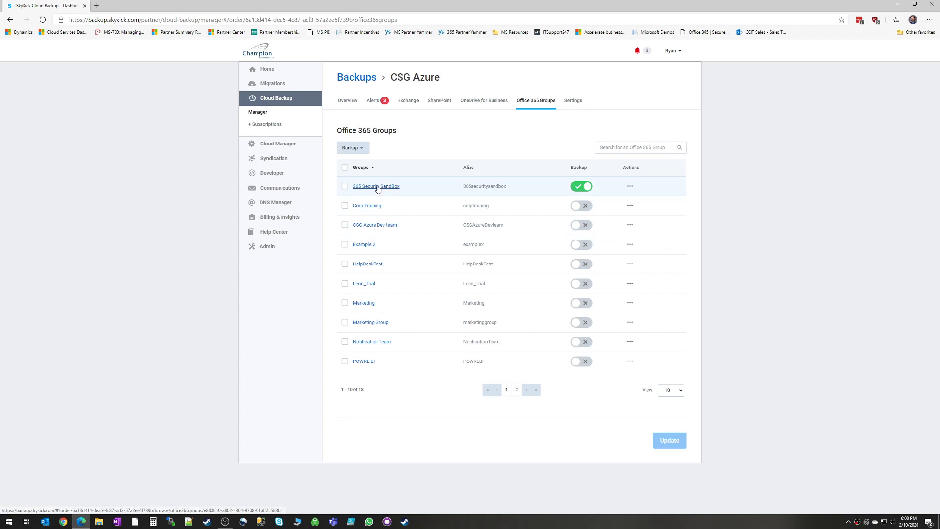
left_click(377, 186)
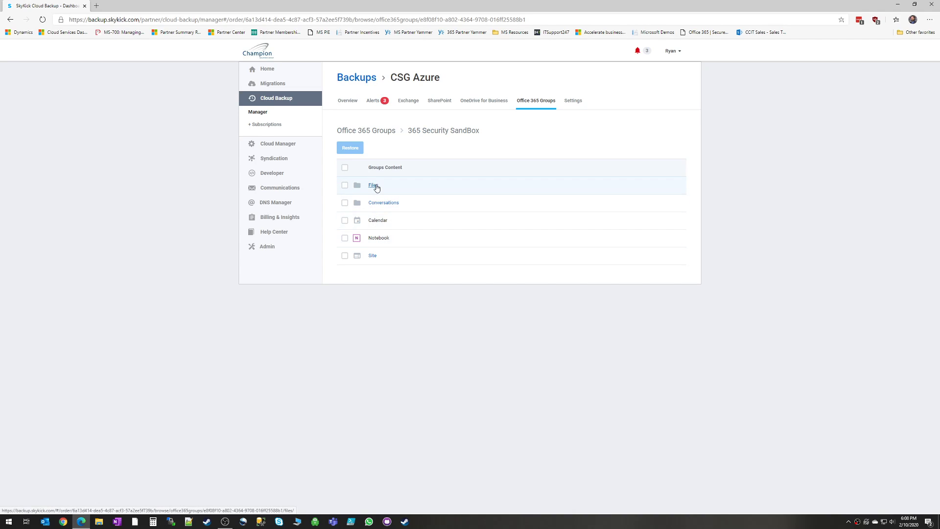
left_click(373, 185)
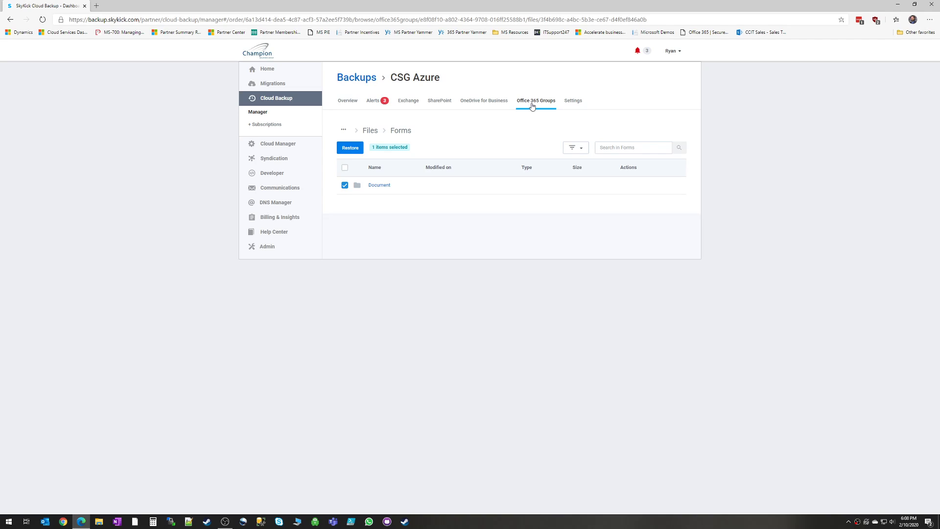
mouse_move(538, 103)
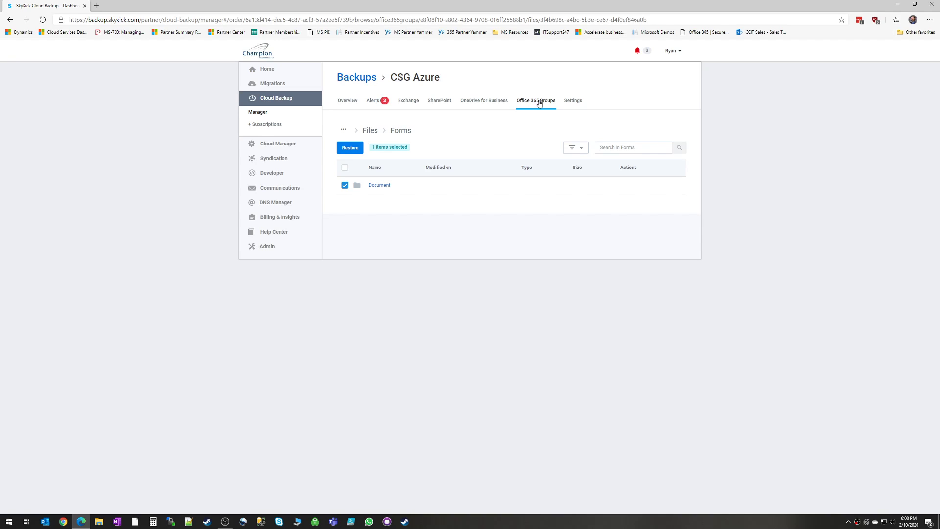
Step: Open the Settings tab and scroll through the Exchange, SharePoint, Groups, Billing and Customer sections
left_click(569, 99)
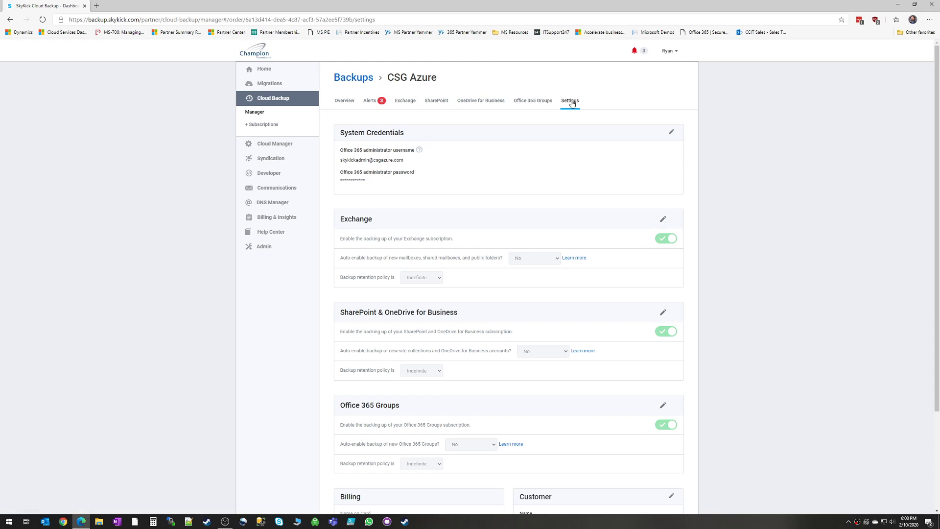
mouse_move(441, 175)
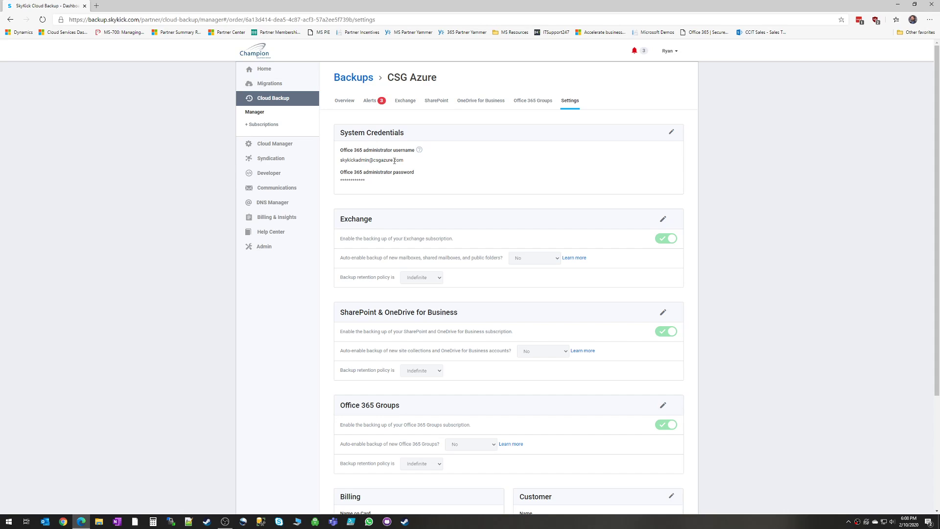
mouse_move(671, 131)
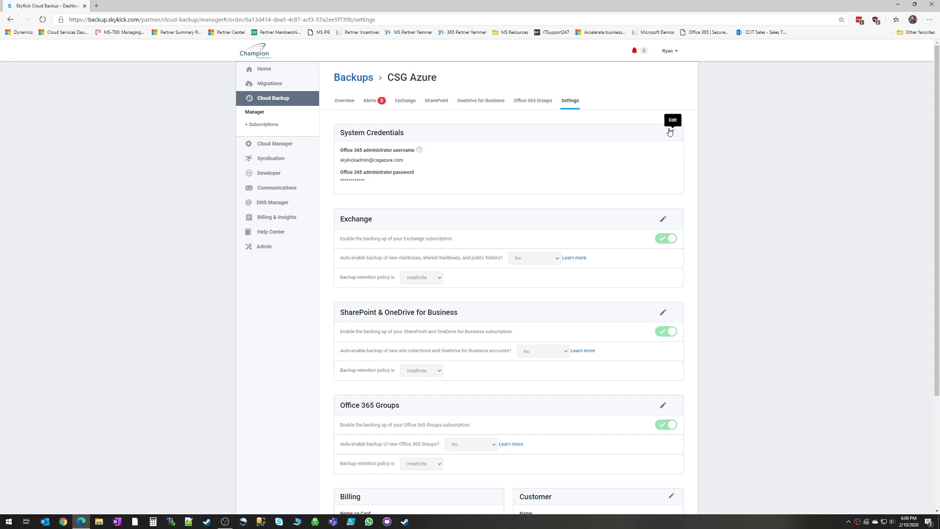
scroll("down", 3)
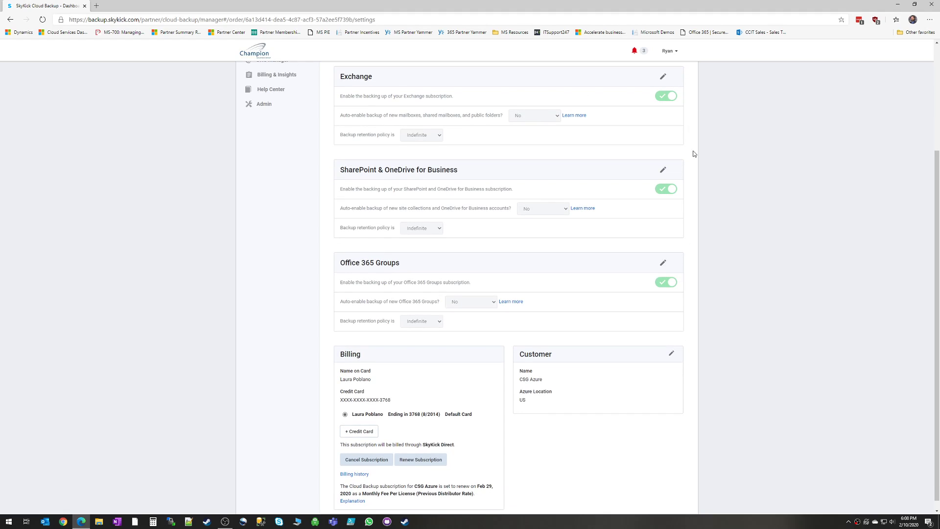
mouse_move(658, 347)
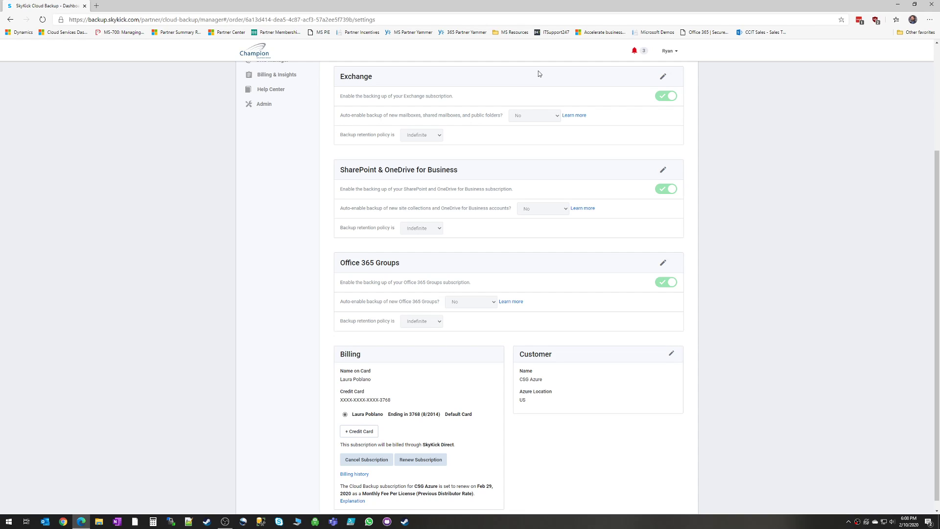
mouse_move(460, 98)
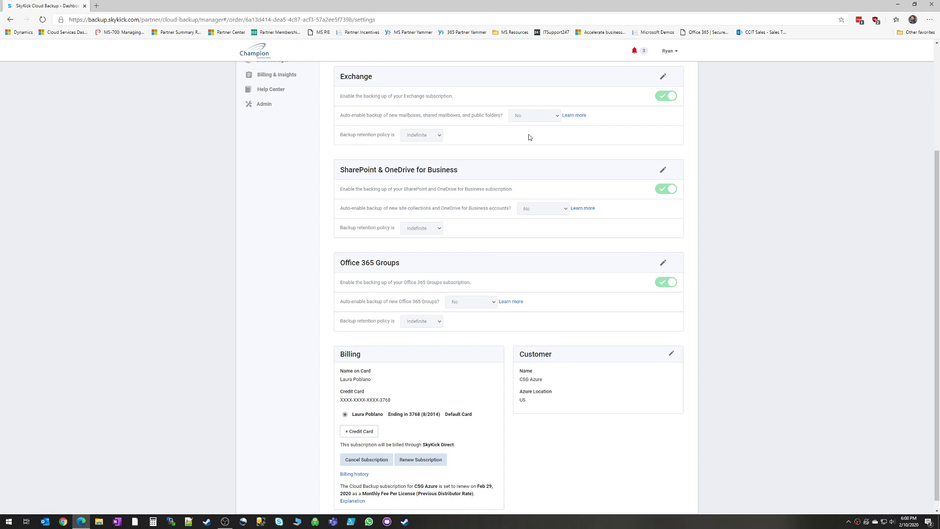
left_click(422, 134)
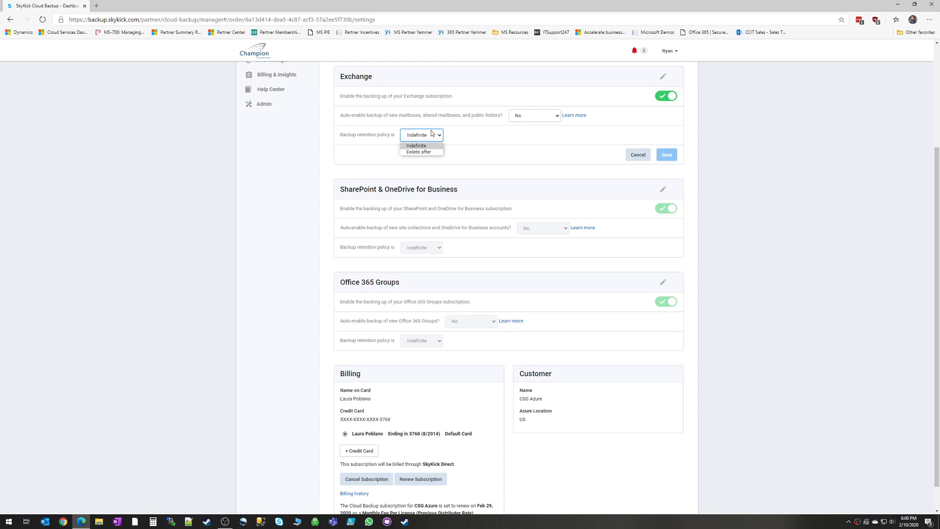
left_click(419, 152)
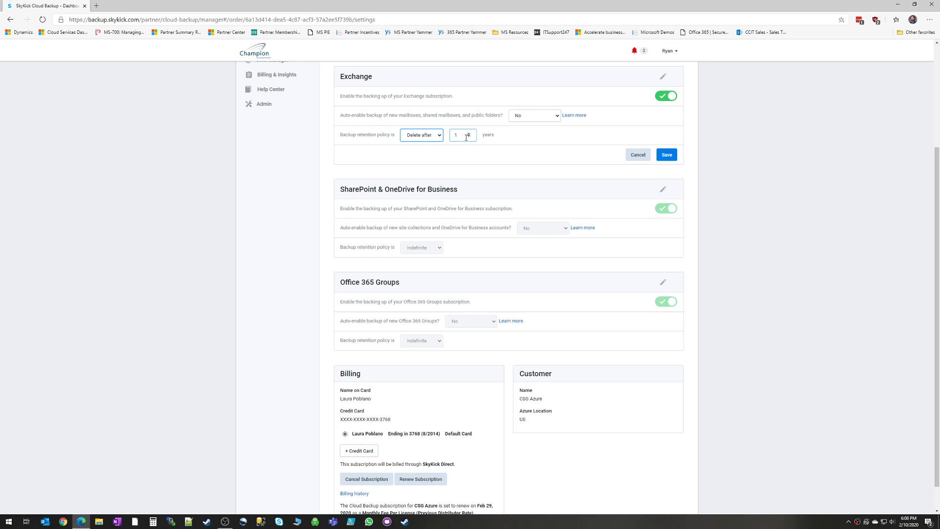
left_click(470, 133)
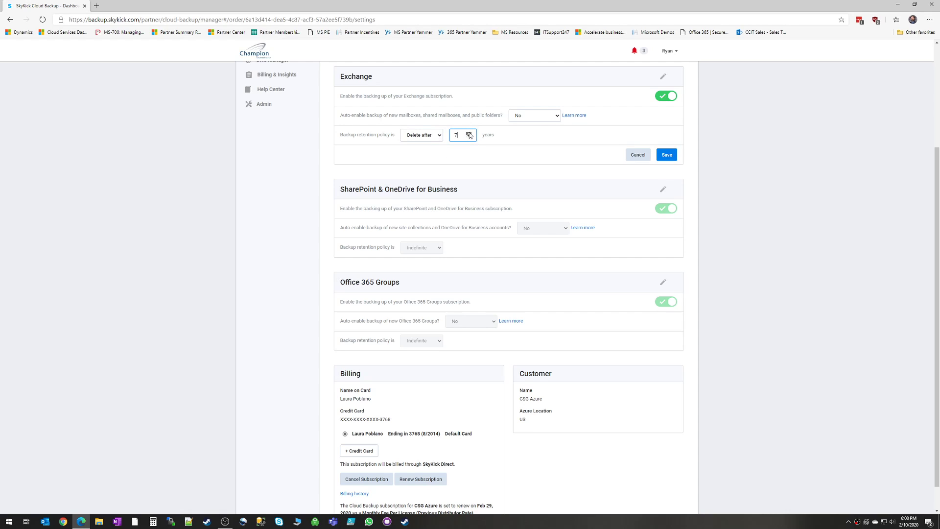
left_click(422, 134)
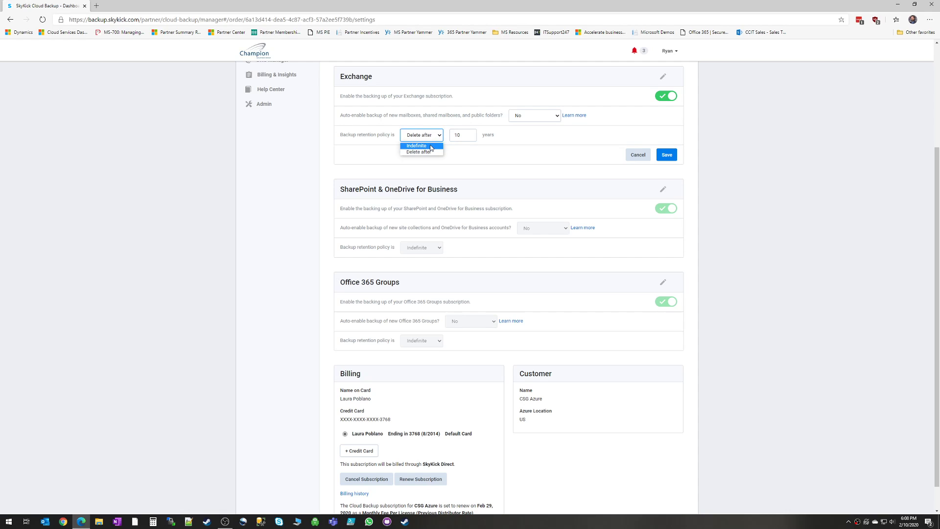
left_click(416, 145)
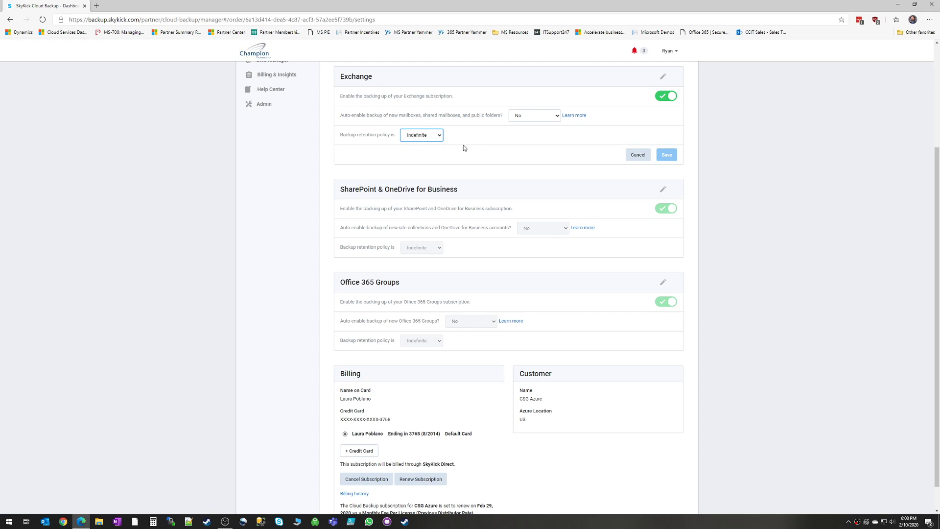
mouse_move(479, 147)
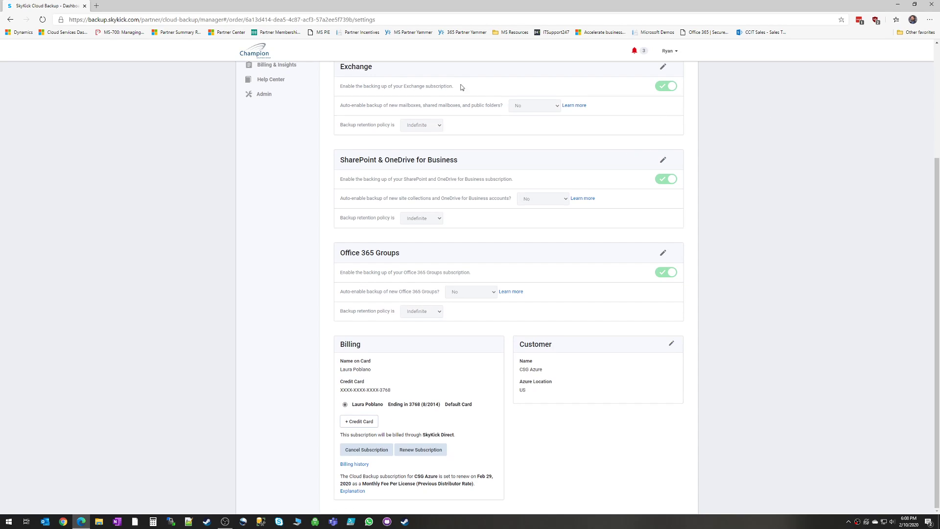
mouse_move(335, 105)
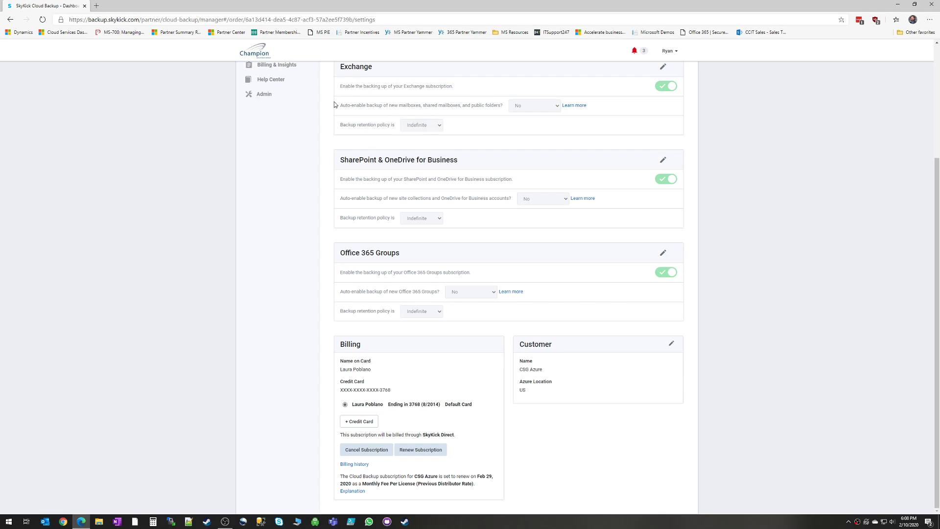
mouse_move(482, 317)
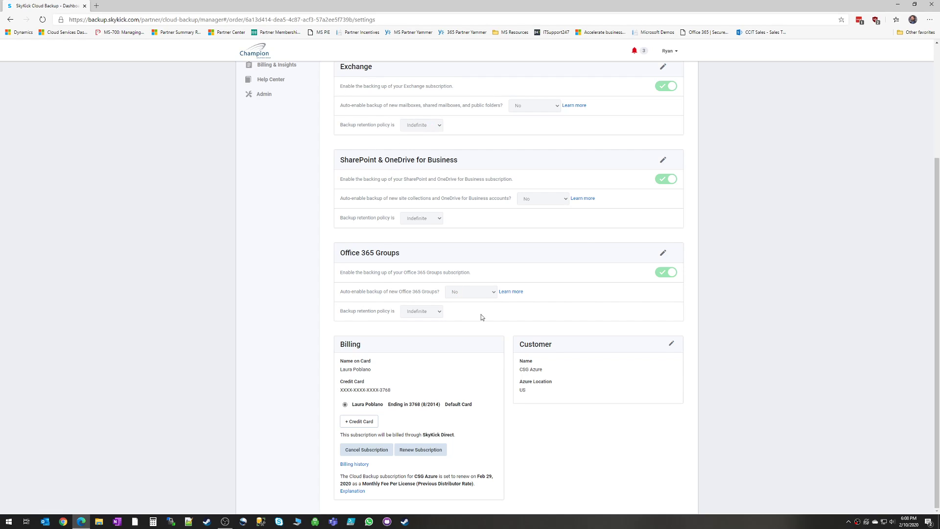
mouse_move(695, 358)
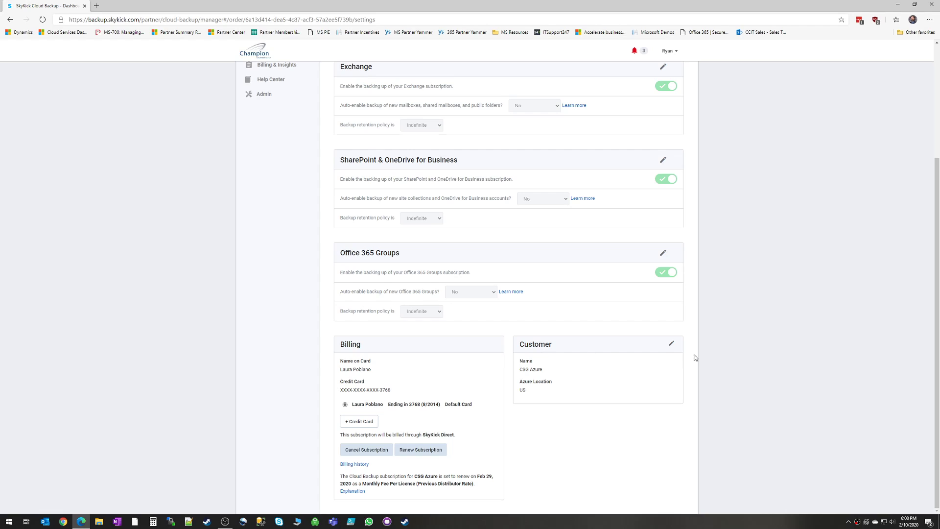
mouse_move(333, 372)
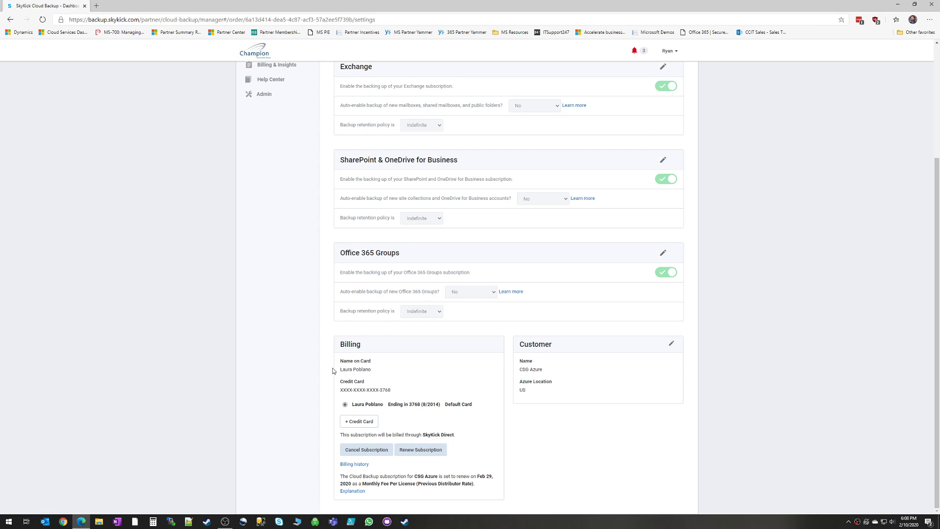
mouse_move(454, 469)
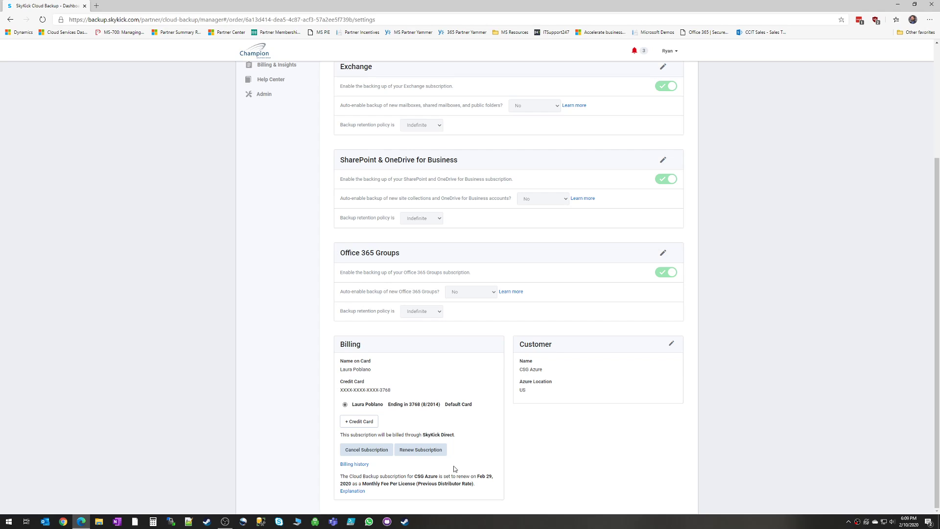